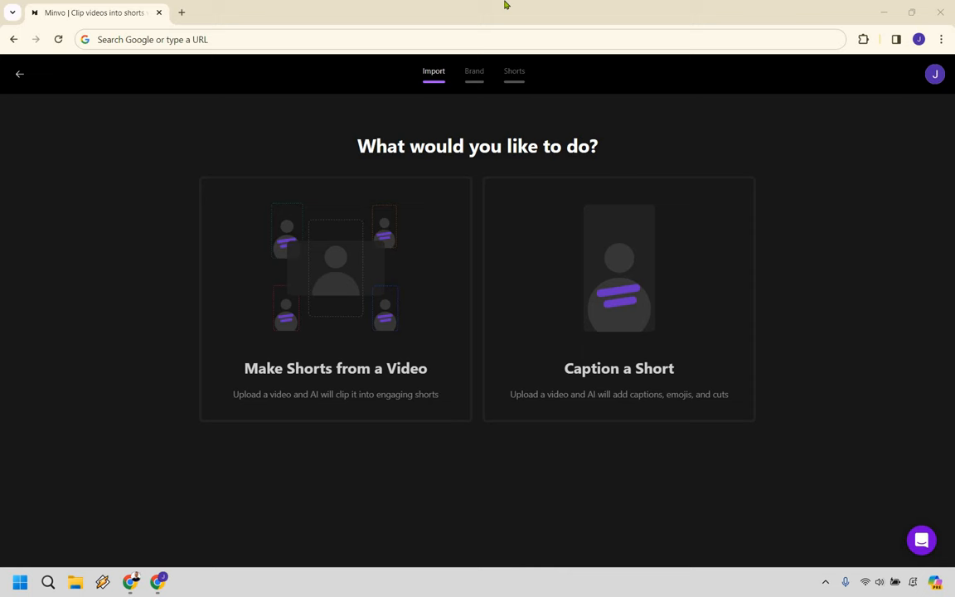
pyautogui.moveTo(347, 277)
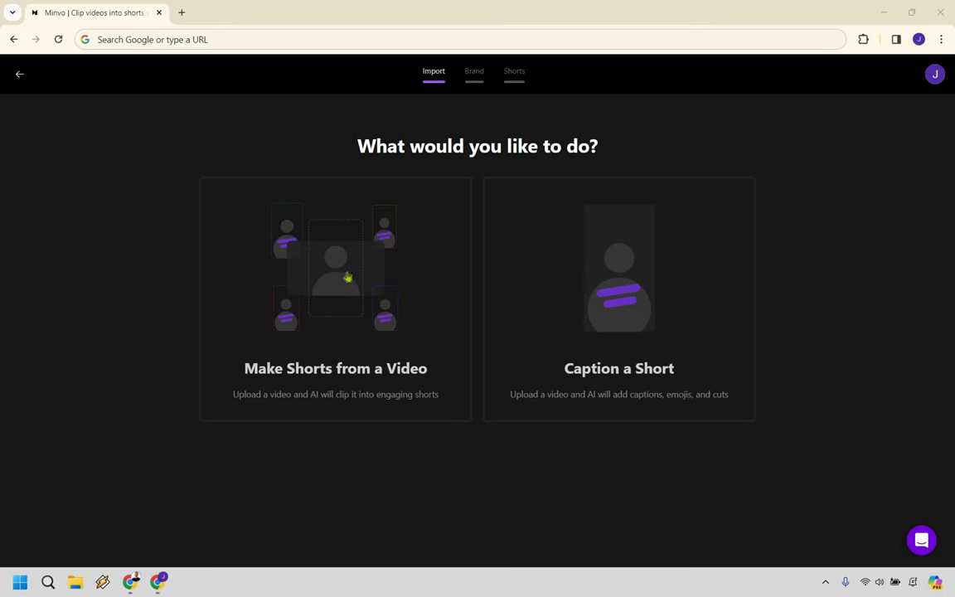
# Step: Start a new 'Make Shorts from a Video' project and choose to upload the source file
pyautogui.click(335, 274)
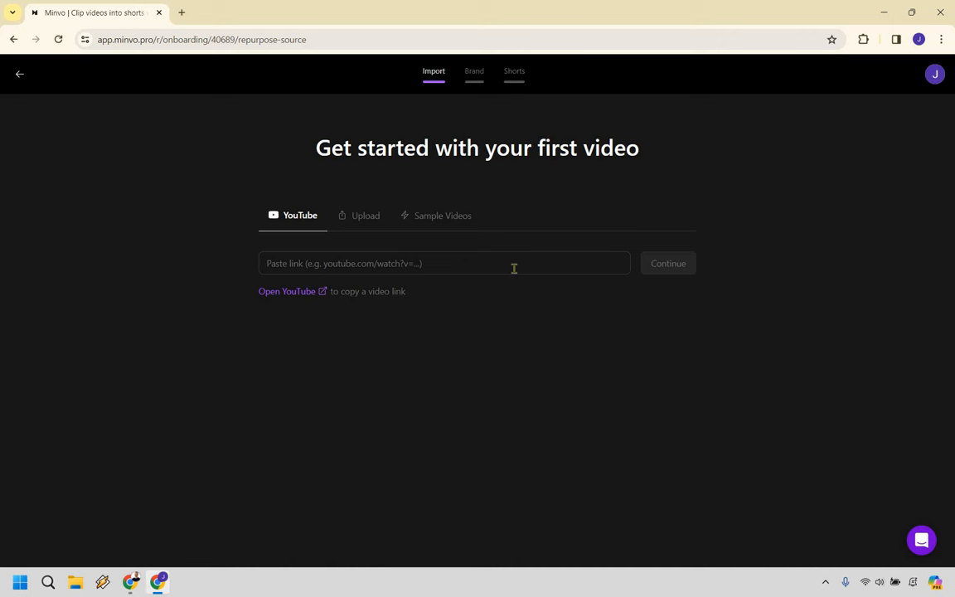
pyautogui.moveTo(364, 245)
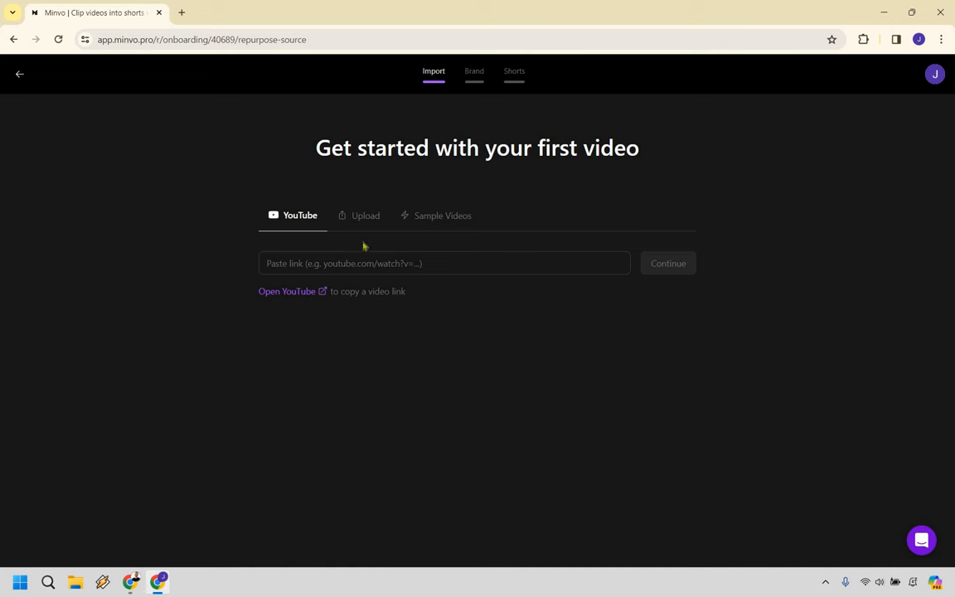
pyautogui.moveTo(356, 218)
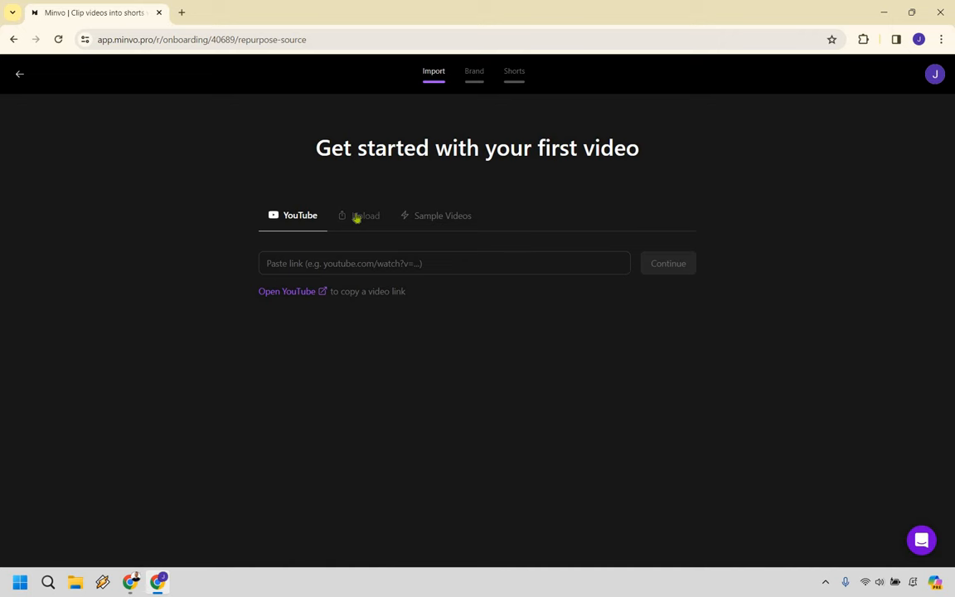
pyautogui.click(363, 216)
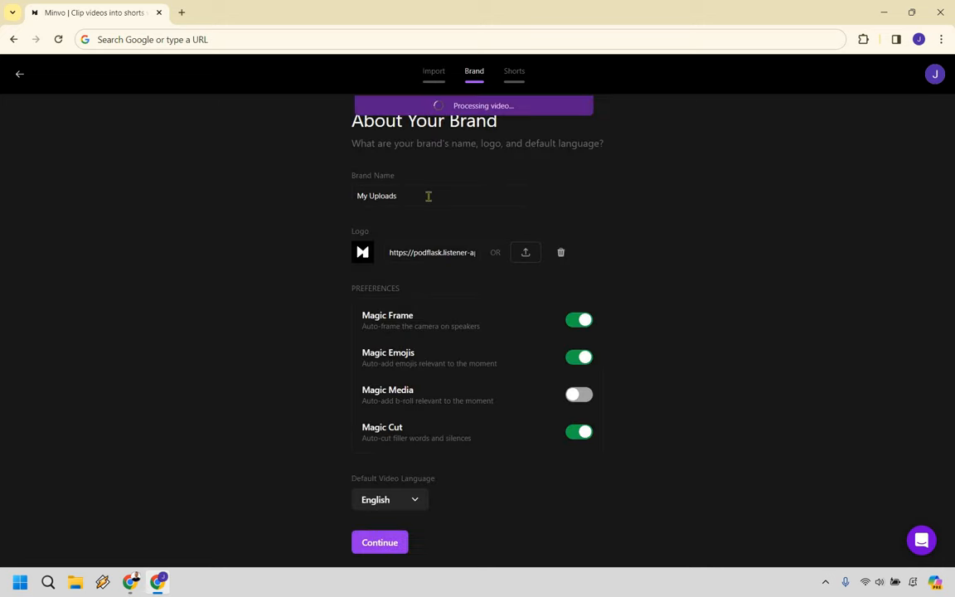
# Step: Rename the brand to 'Marketing Island' and confirm the brand settings
pyautogui.doubleClick(377, 196)
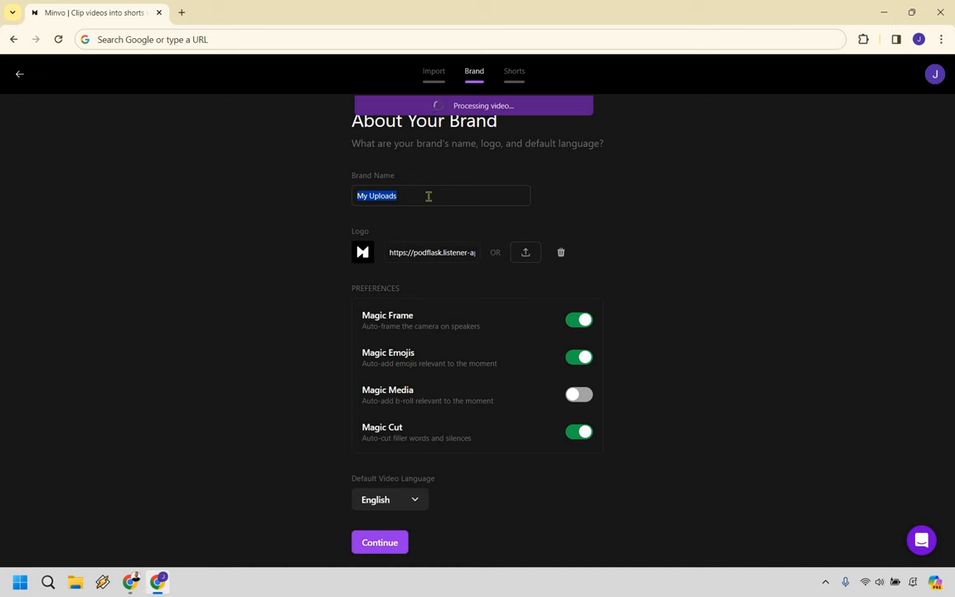
pyautogui.write('Marketing Island')
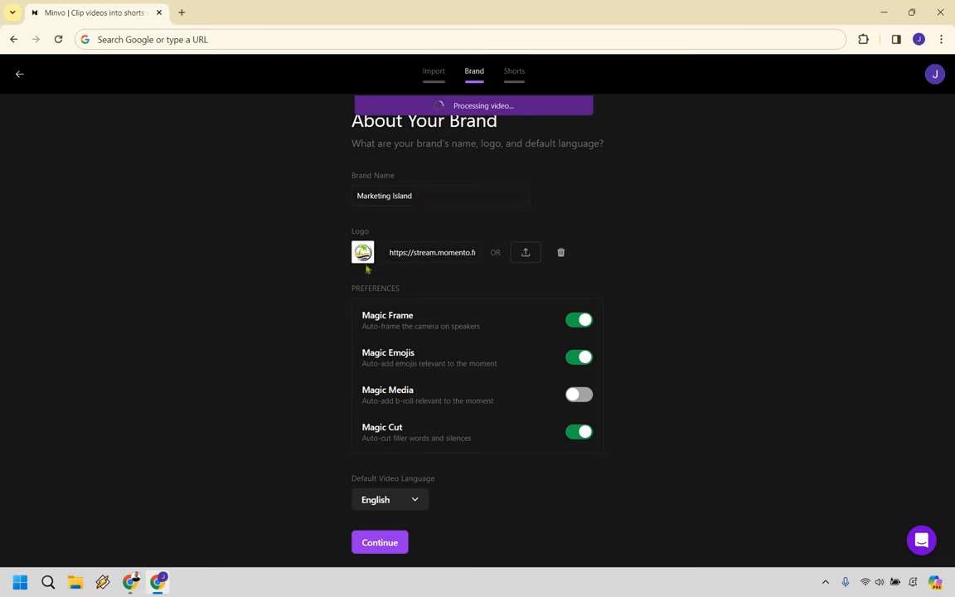
pyautogui.moveTo(716, 281)
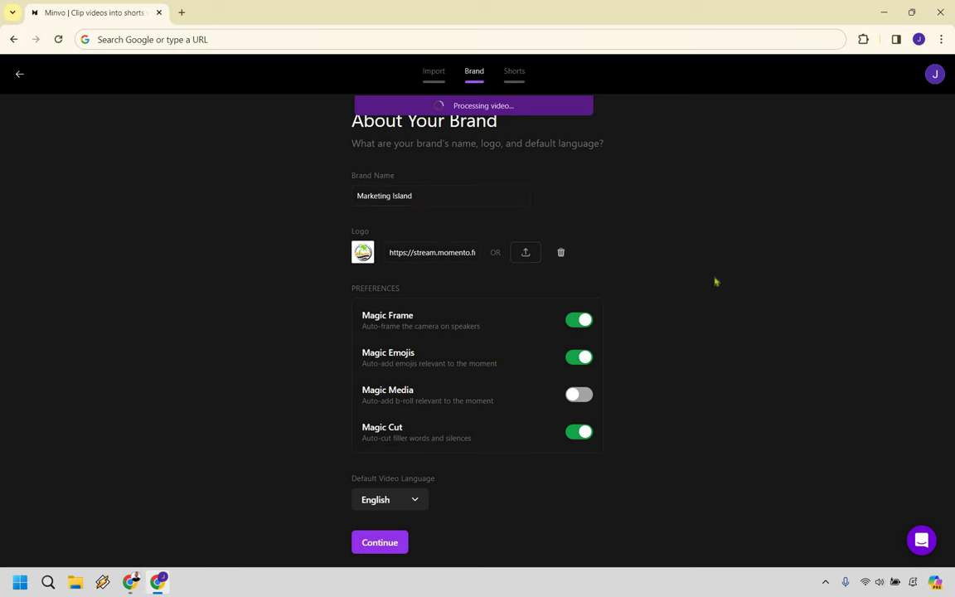
pyautogui.moveTo(612, 322)
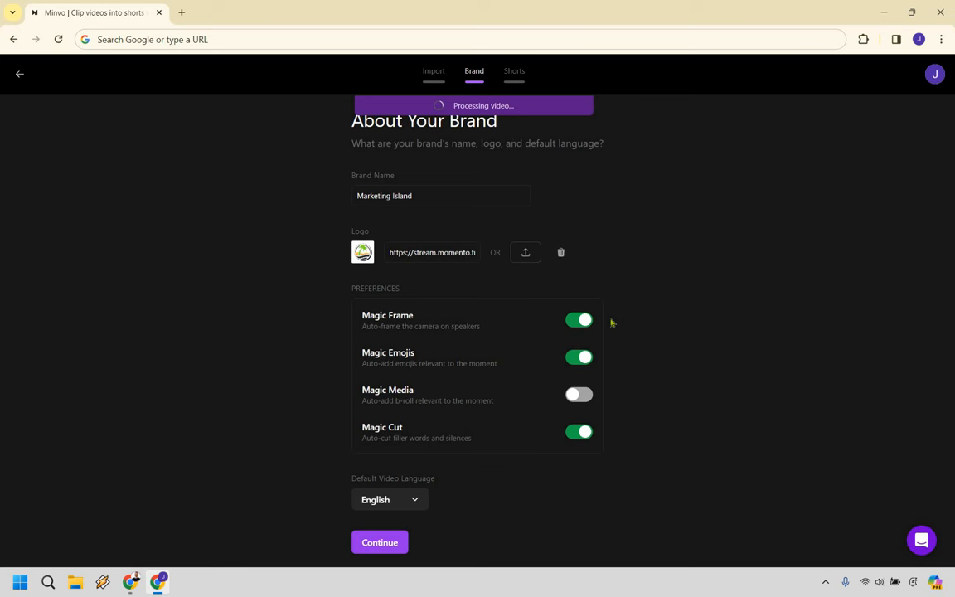
pyautogui.moveTo(610, 323)
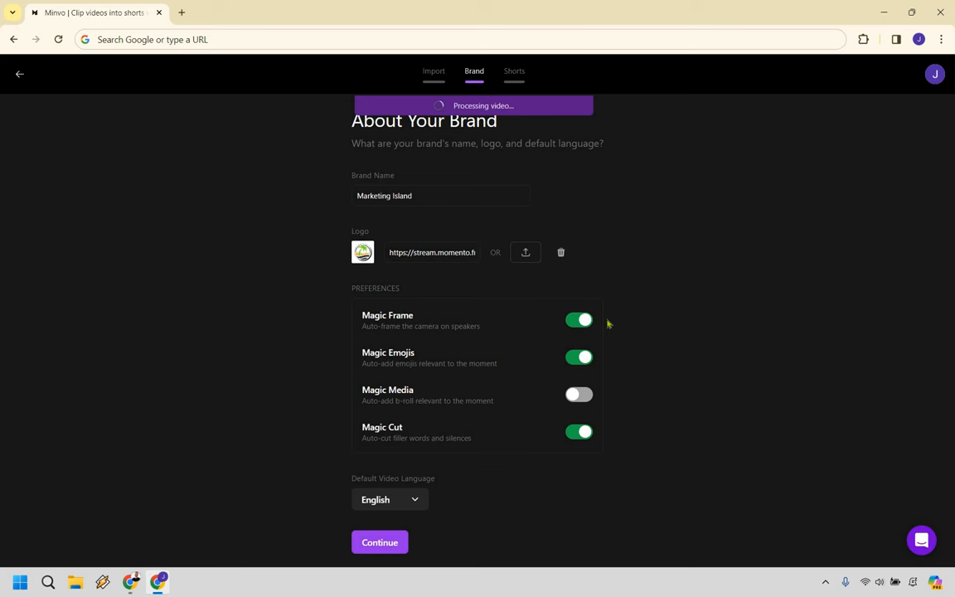
pyautogui.moveTo(605, 359)
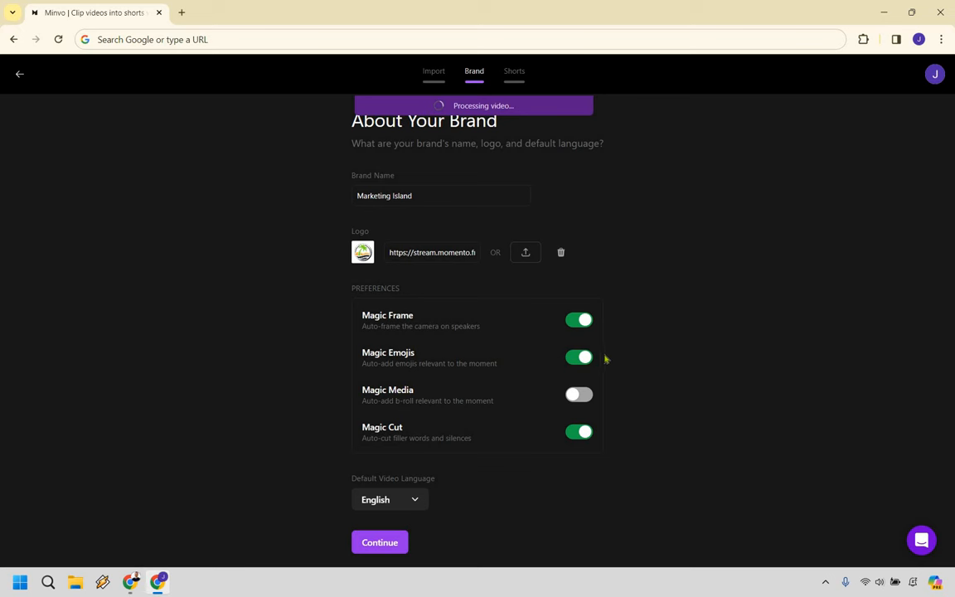
pyautogui.moveTo(609, 388)
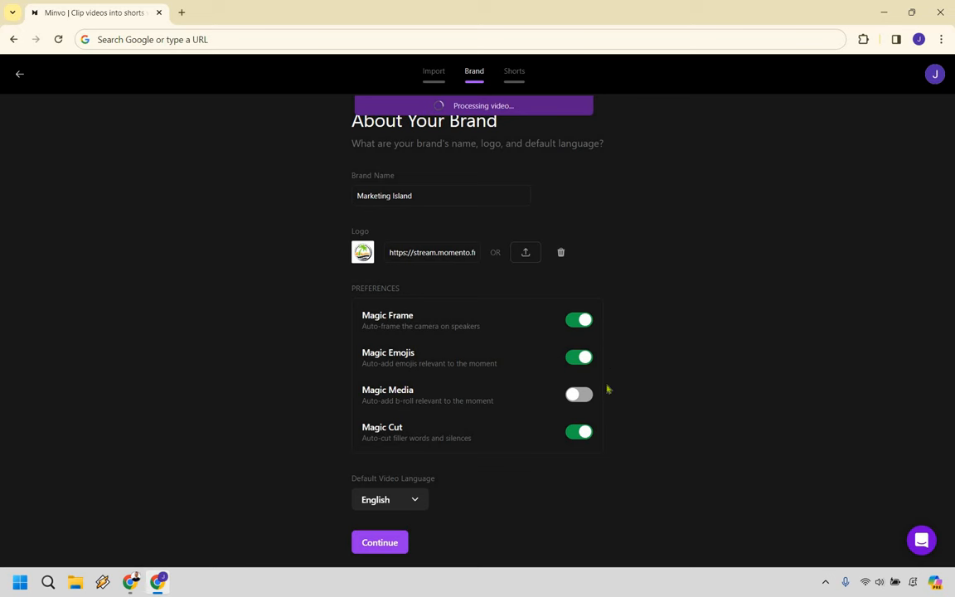
pyautogui.moveTo(617, 399)
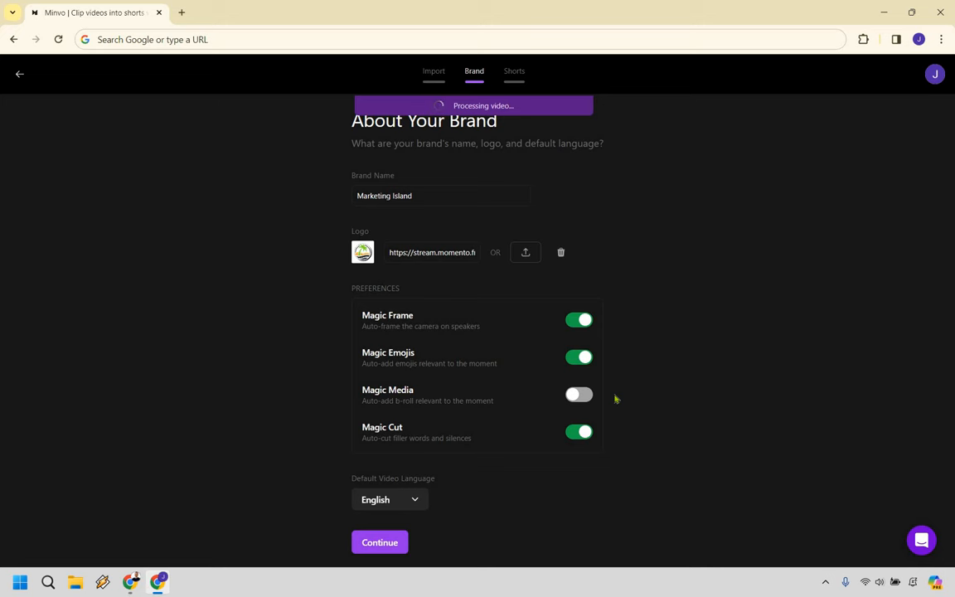
pyautogui.click(378, 541)
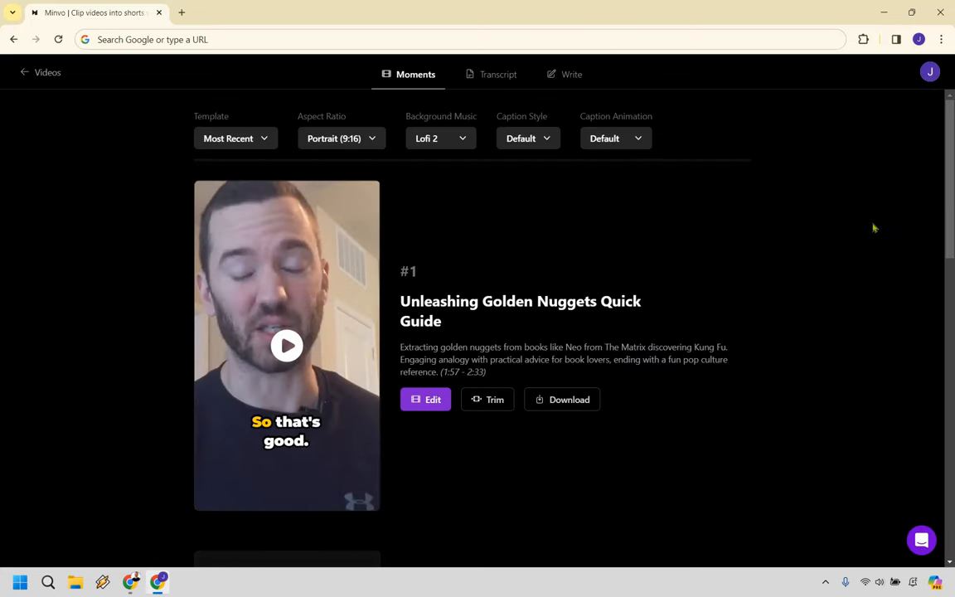
pyautogui.moveTo(859, 243)
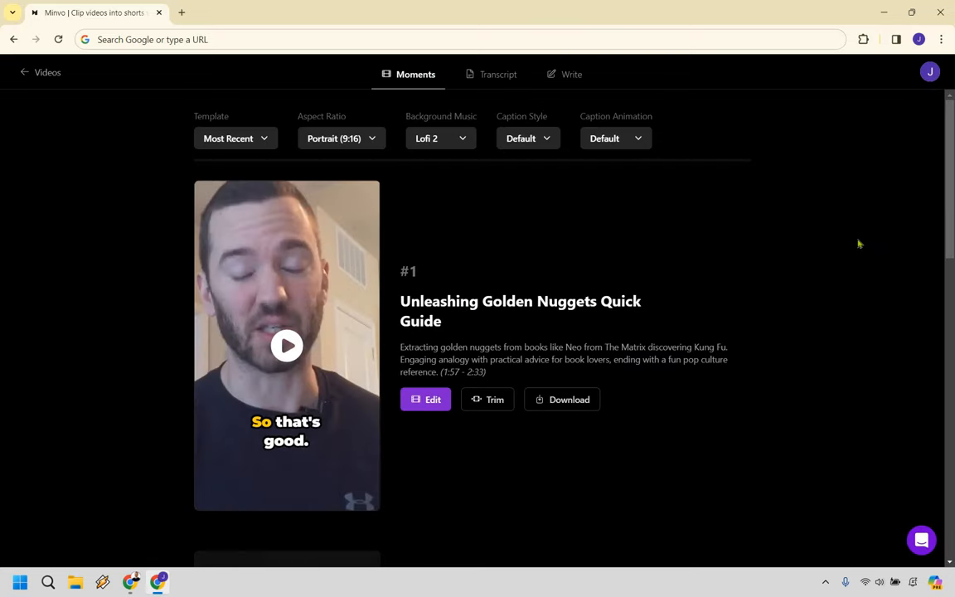
pyautogui.scroll(-3)
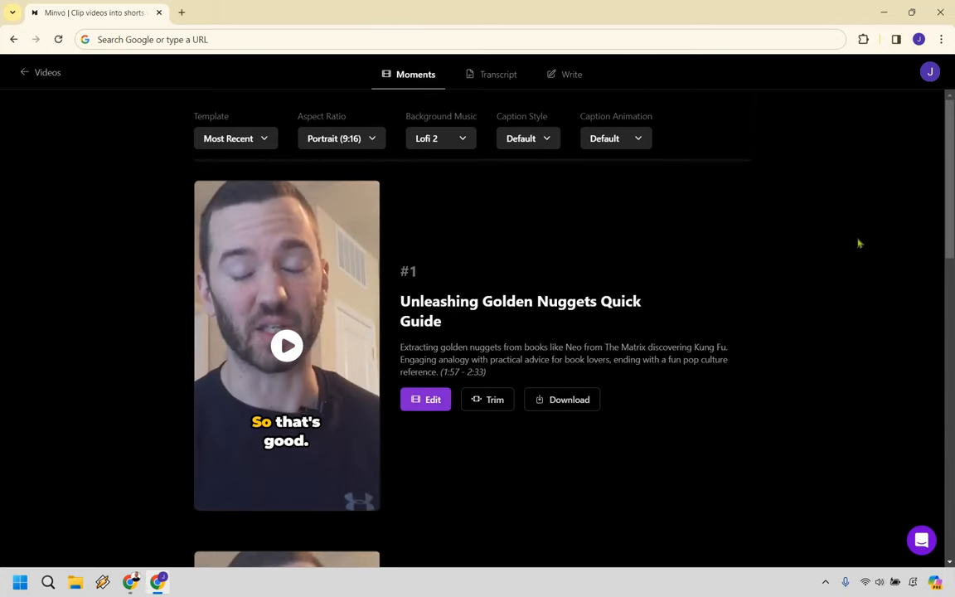
pyautogui.moveTo(560, 280)
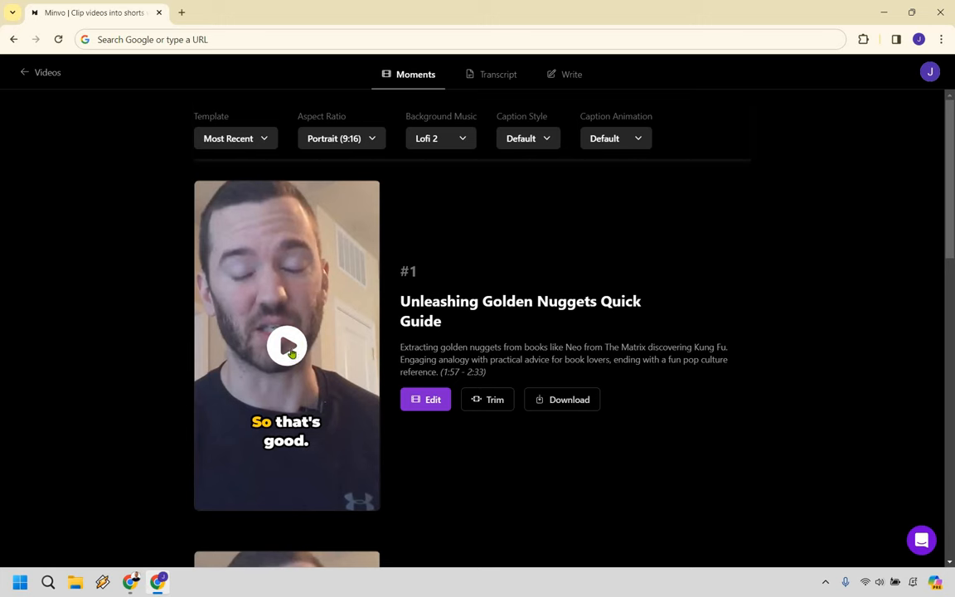
pyautogui.click(285, 346)
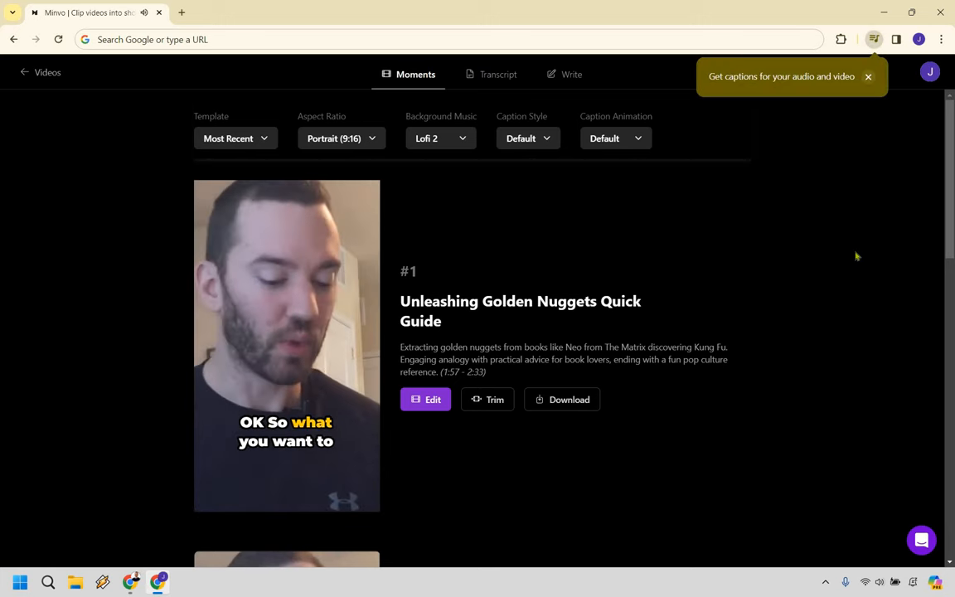
pyautogui.click(868, 76)
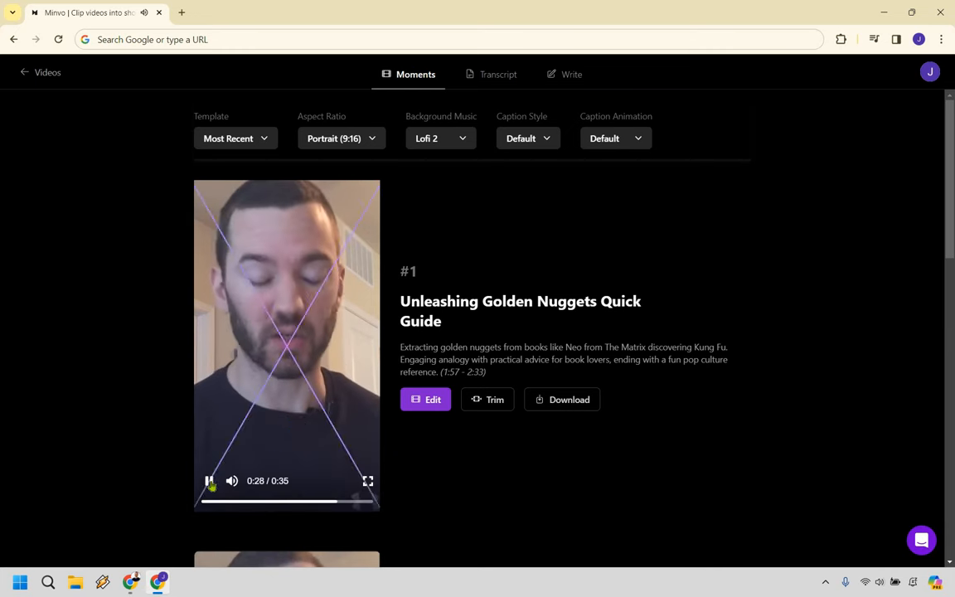
pyautogui.click(209, 481)
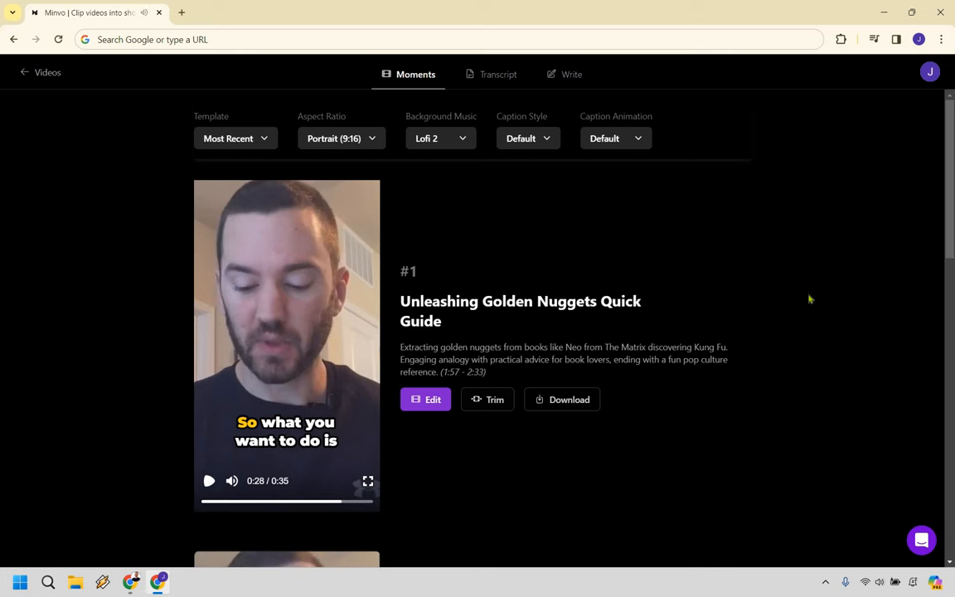
pyautogui.moveTo(812, 296)
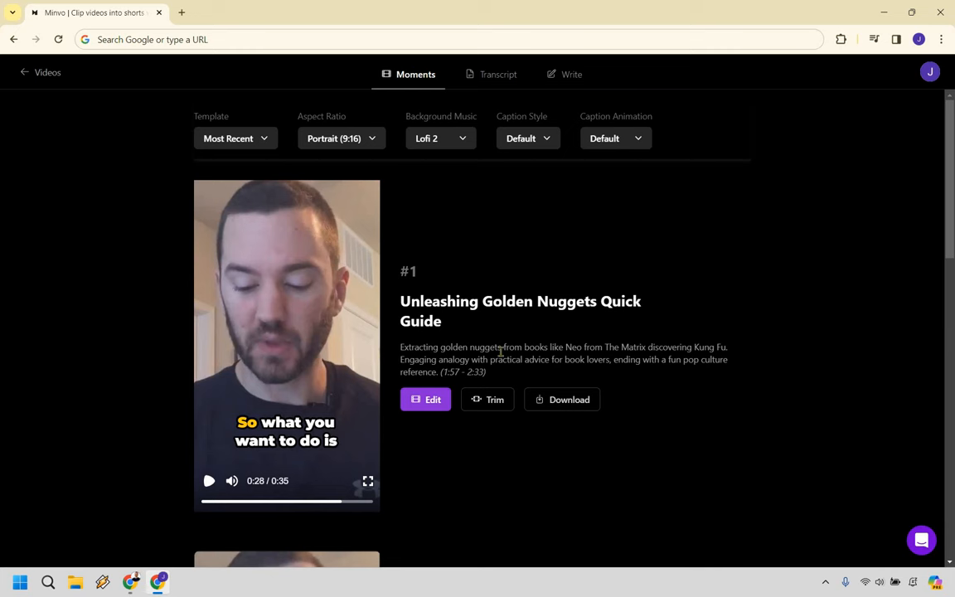
pyautogui.moveTo(698, 412)
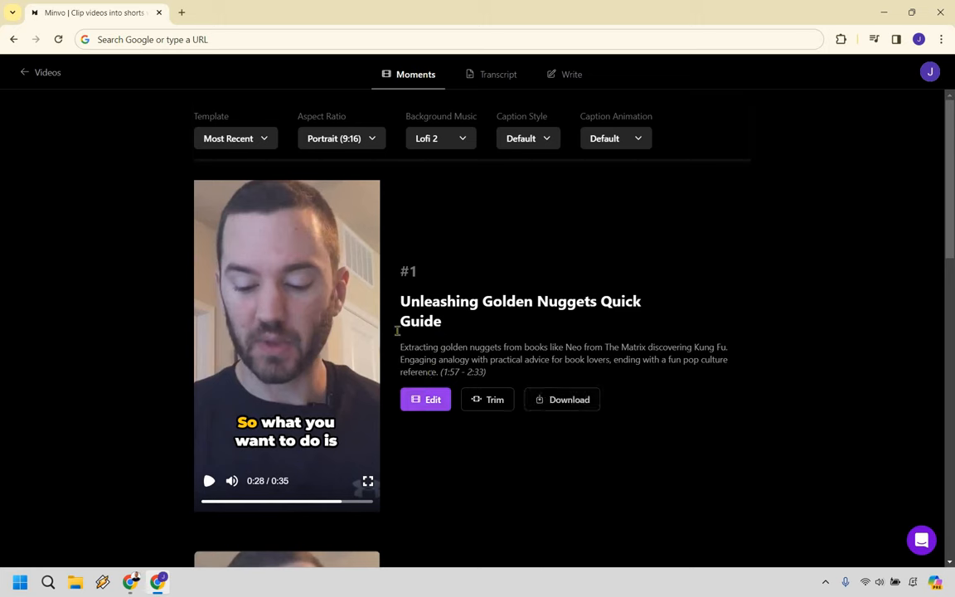
pyautogui.click(424, 398)
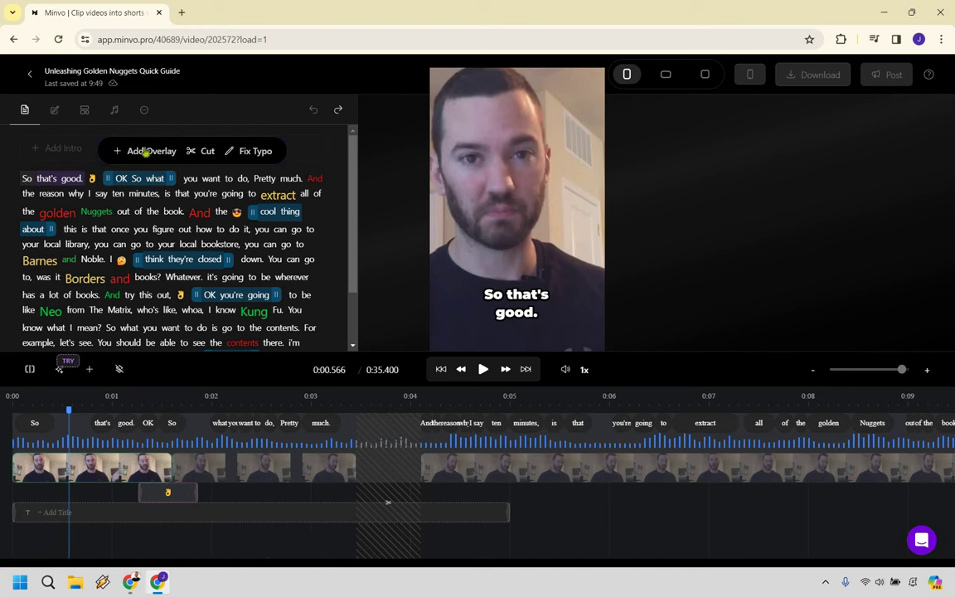
pyautogui.moveTo(259, 151)
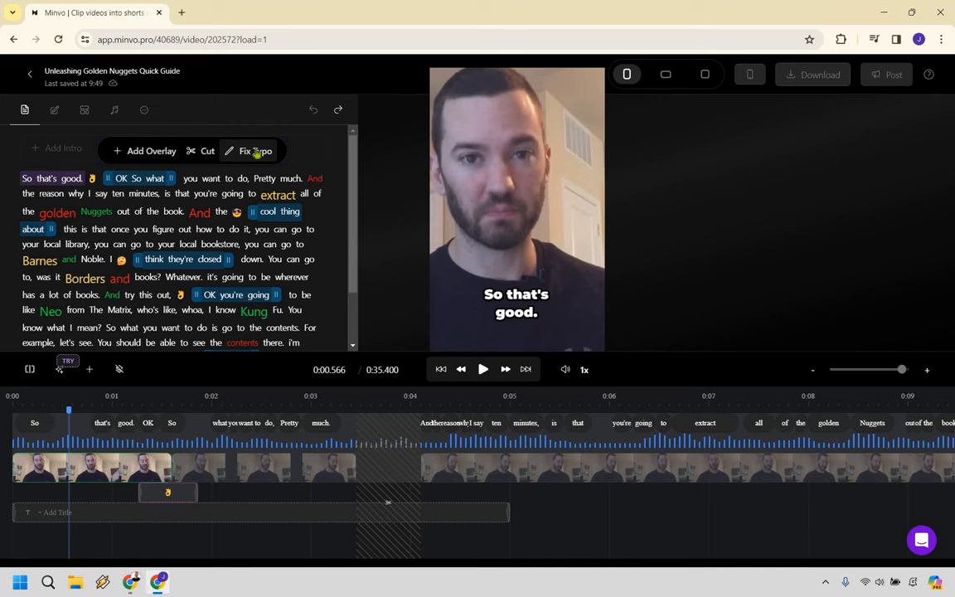
pyautogui.moveTo(243, 169)
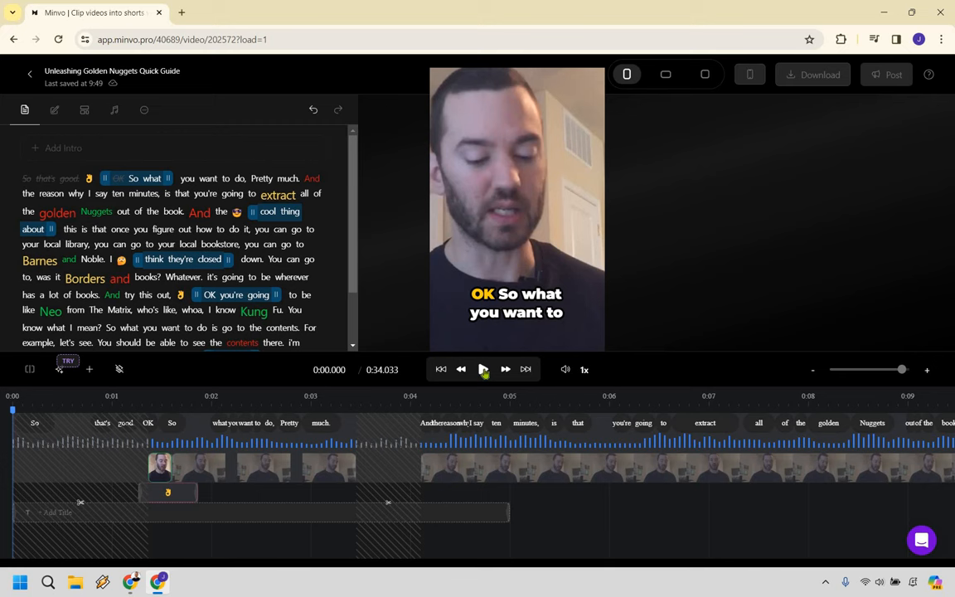
# Step: Preview the trimmed clip, cut 'You know what I mean?', and replay the ~33-second result
pyautogui.click(482, 369)
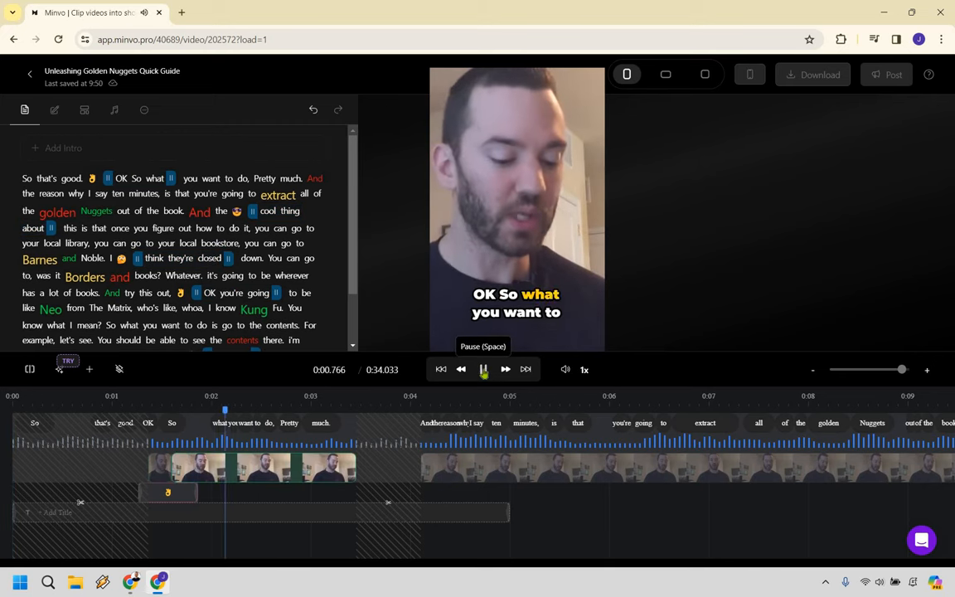
pyautogui.click(483, 369)
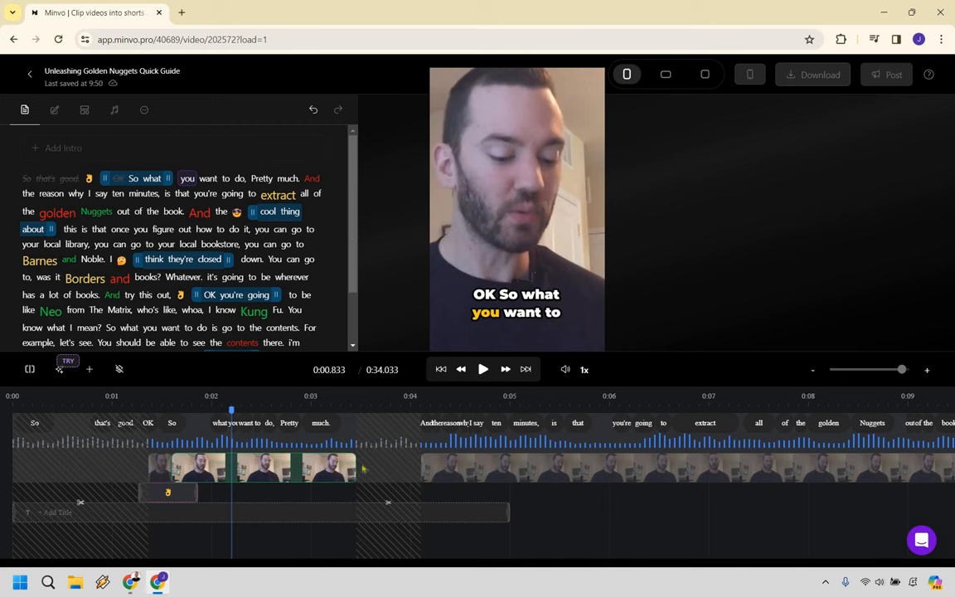
pyautogui.moveTo(439, 305)
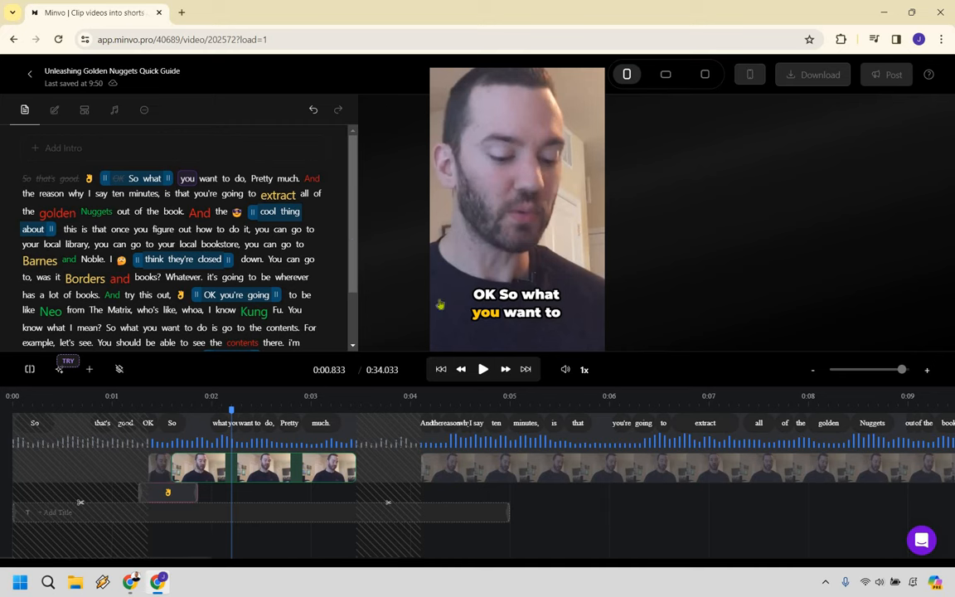
pyautogui.moveTo(325, 278)
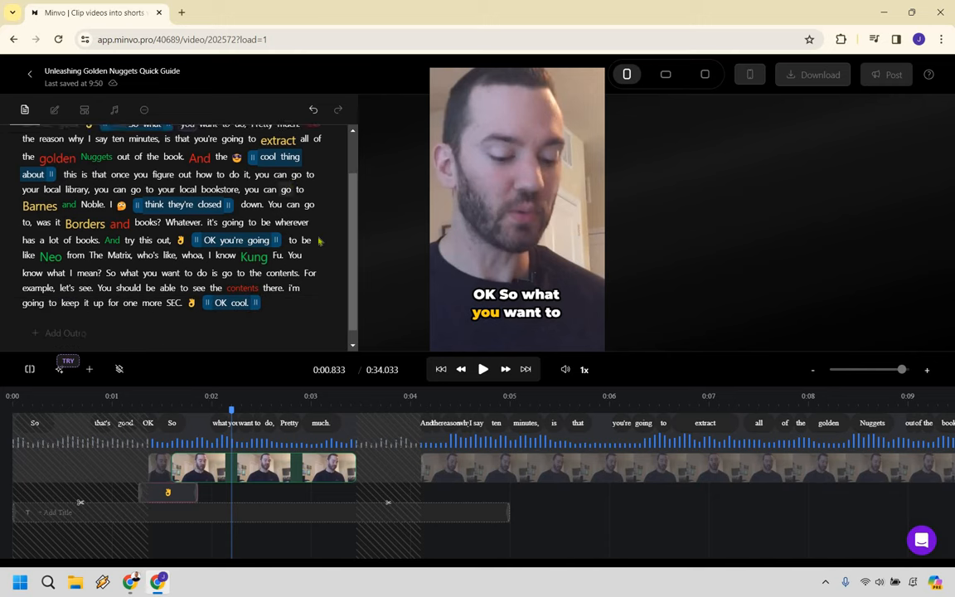
pyautogui.scroll(-3)
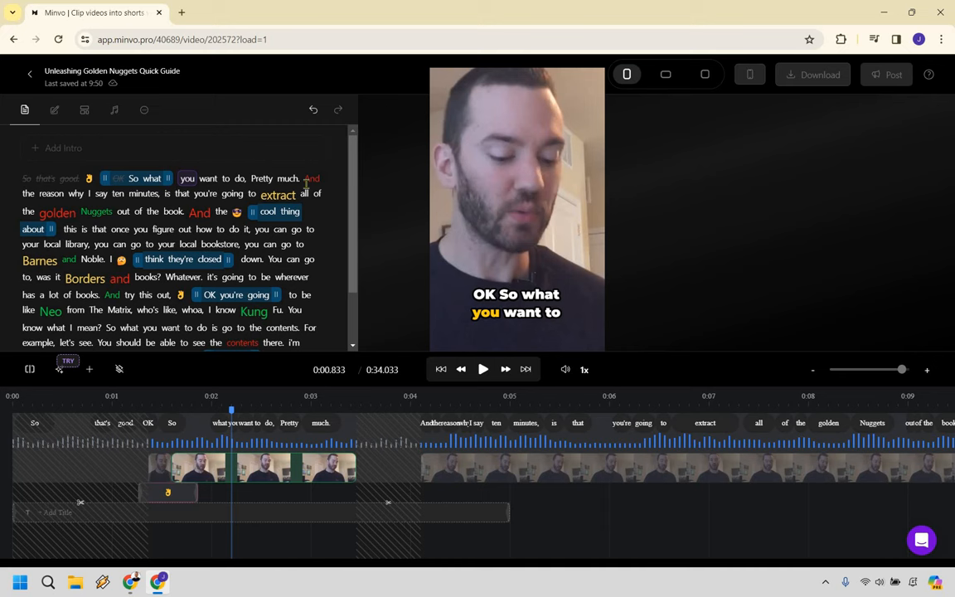
pyautogui.moveTo(316, 264)
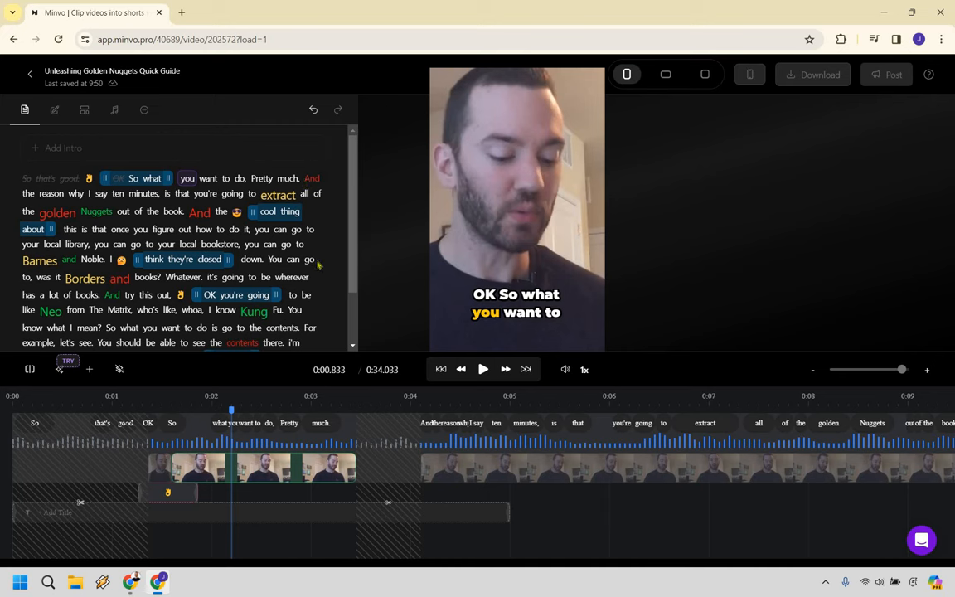
pyautogui.moveTo(658, 322)
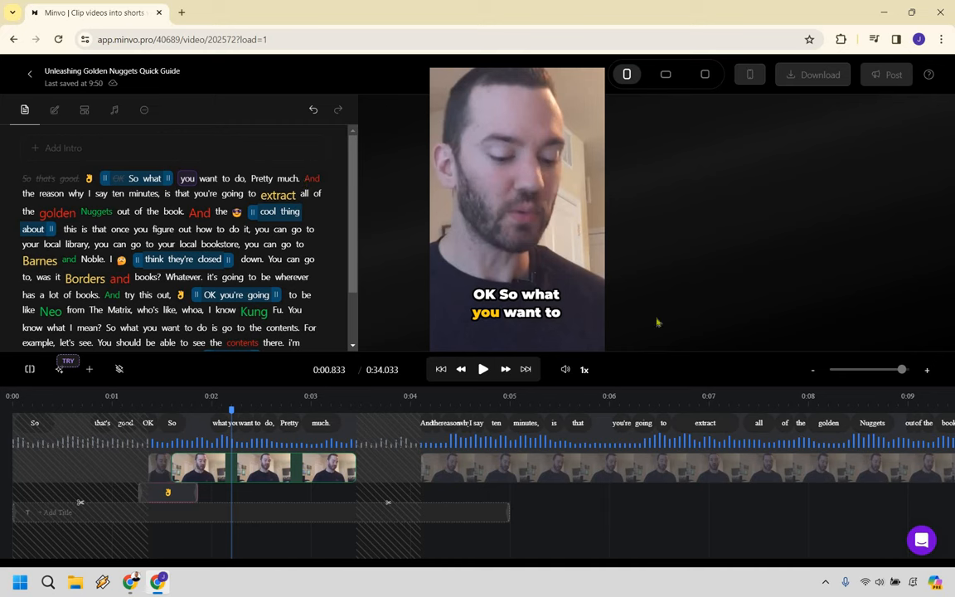
pyautogui.moveTo(734, 296)
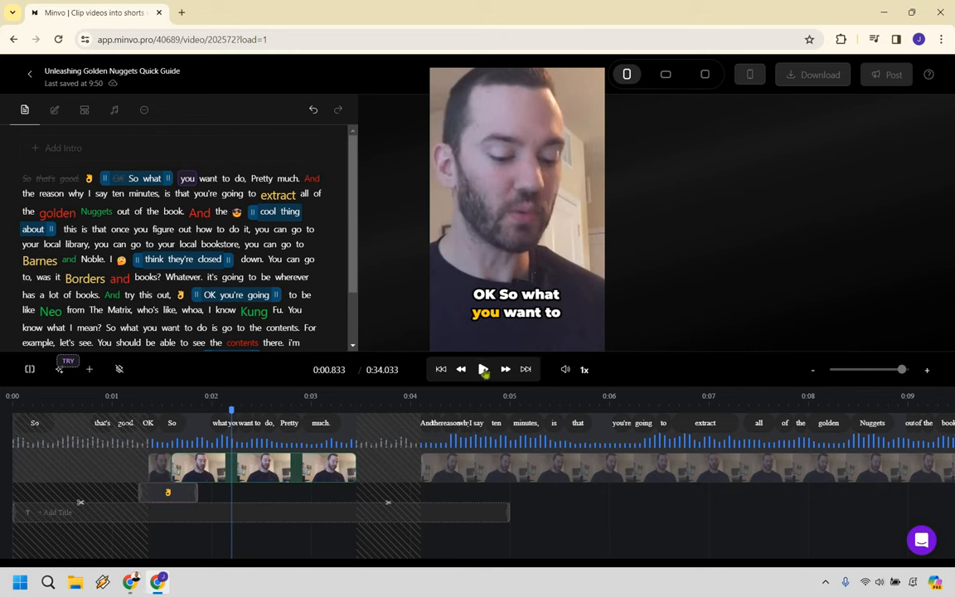
pyautogui.click(482, 369)
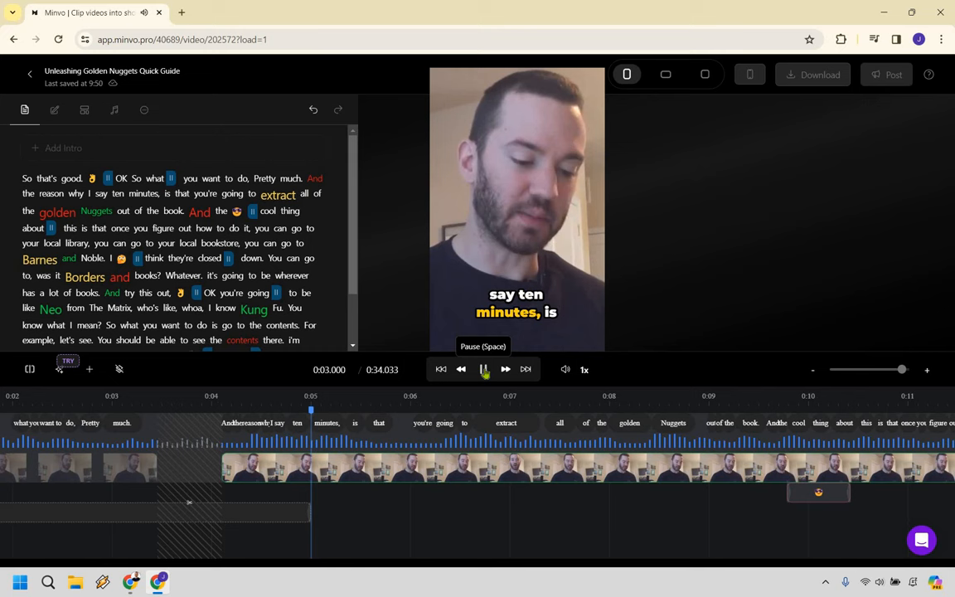
pyautogui.click(482, 369)
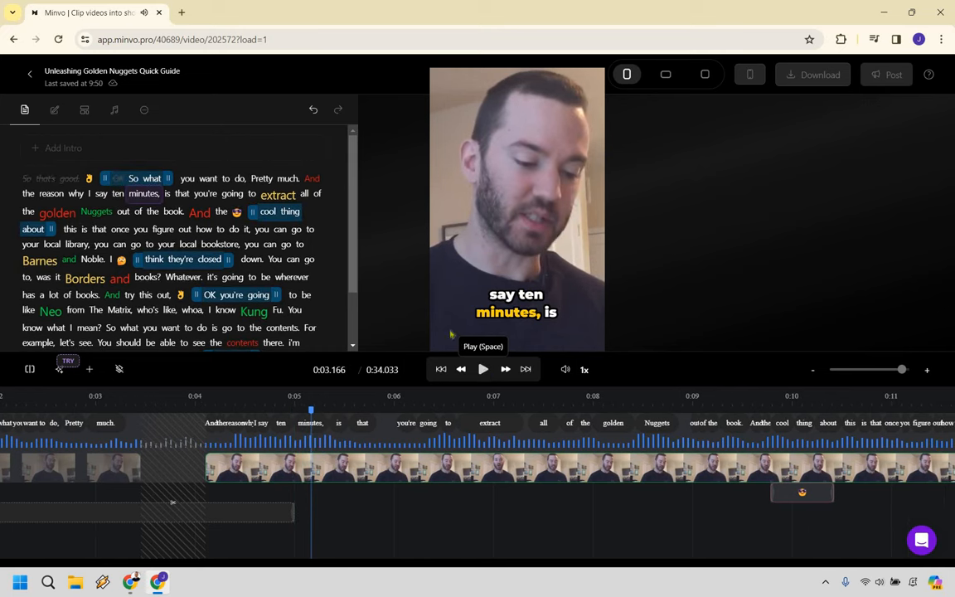
pyautogui.moveTo(306, 259)
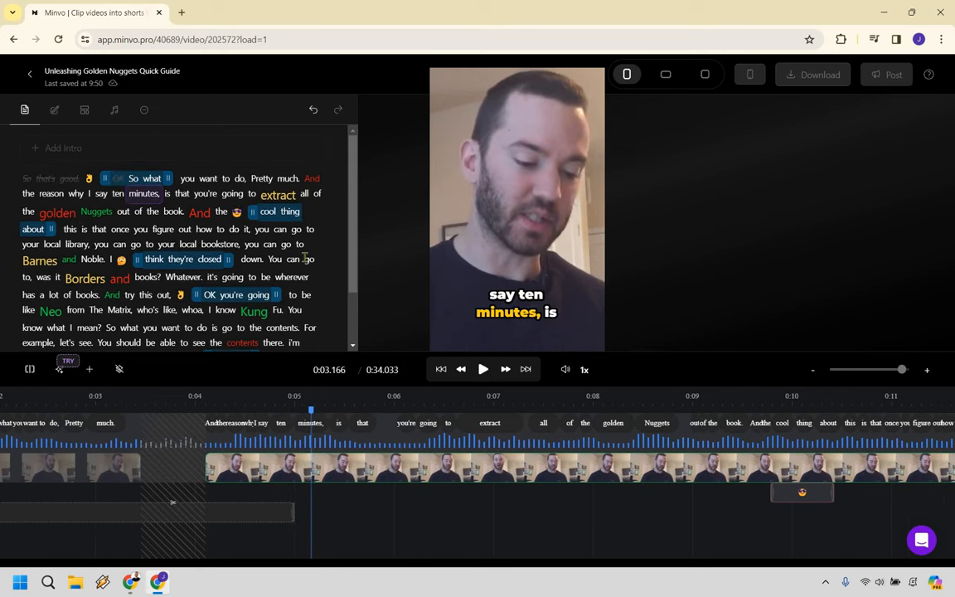
pyautogui.scroll(-3)
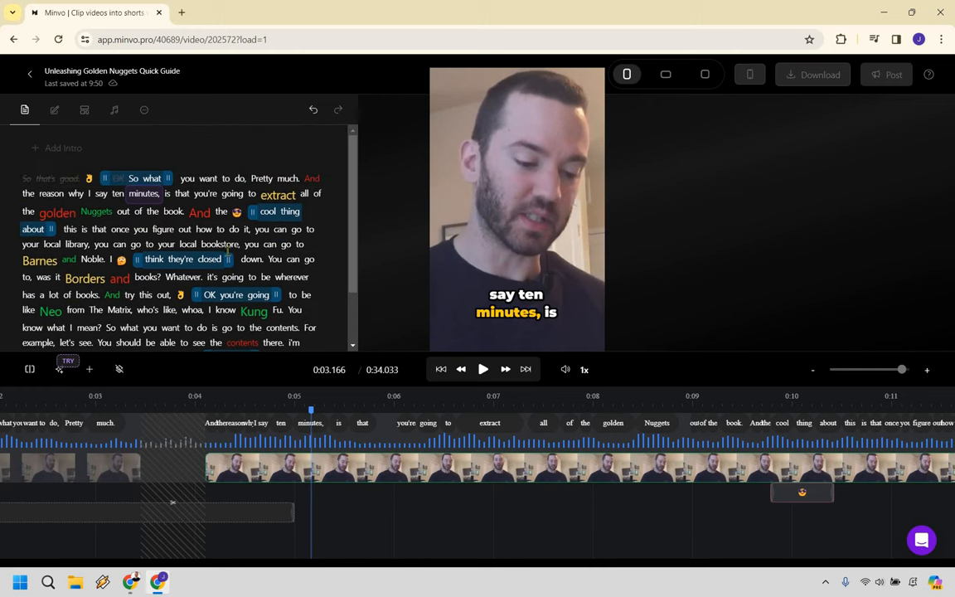
pyautogui.scroll(-3)
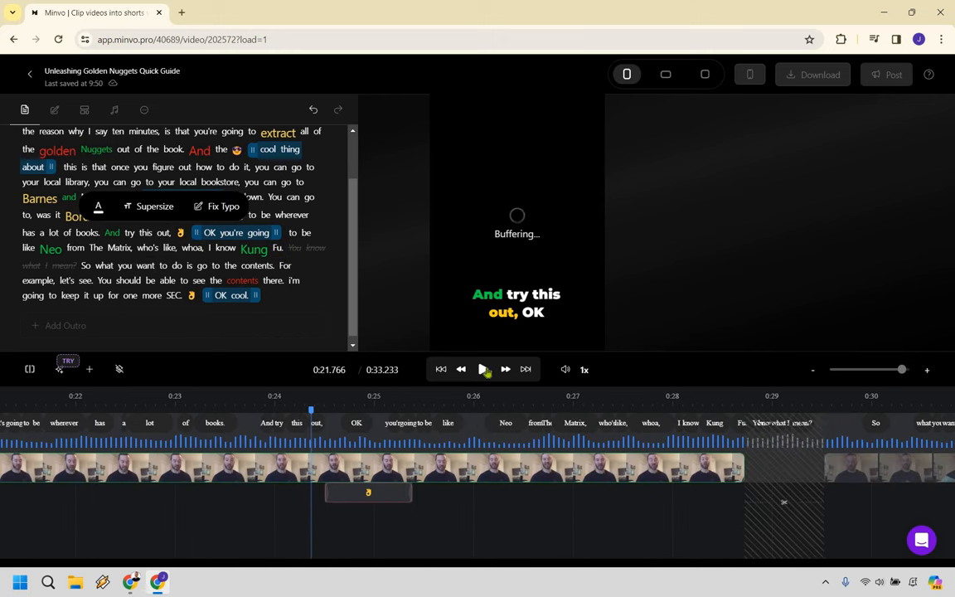
pyautogui.click(483, 368)
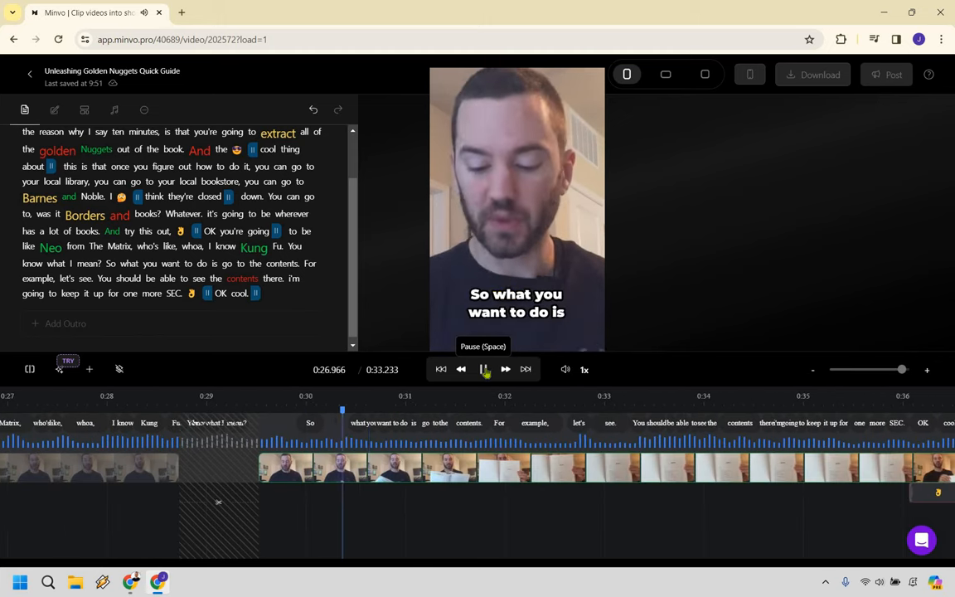
pyautogui.click(482, 369)
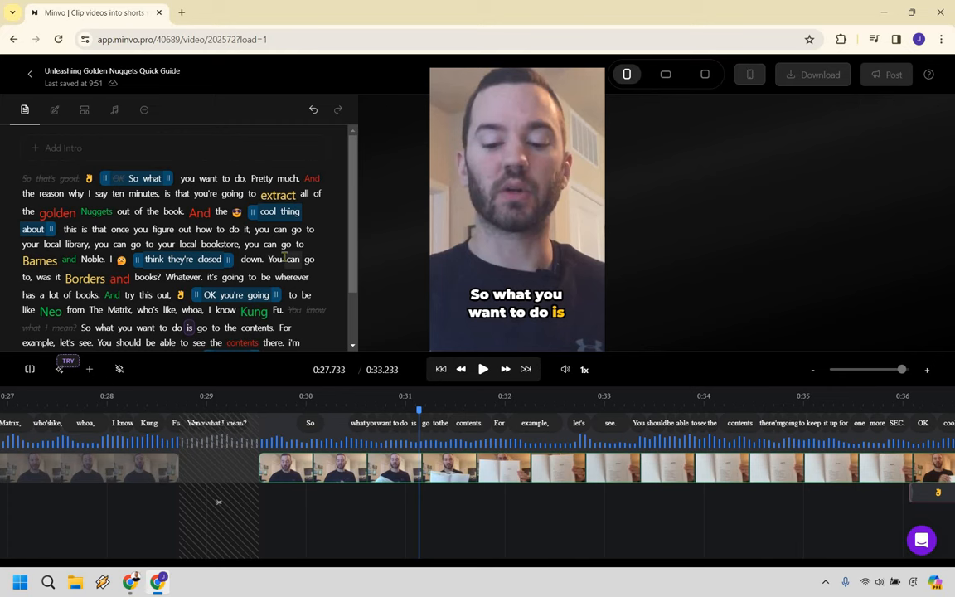
pyautogui.moveTo(167, 102)
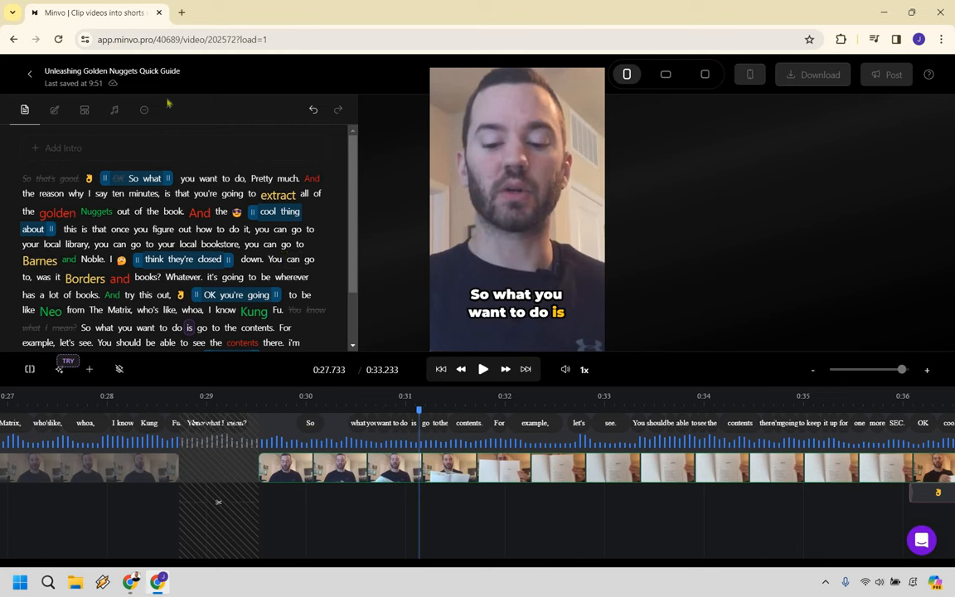
pyautogui.moveTo(75, 83)
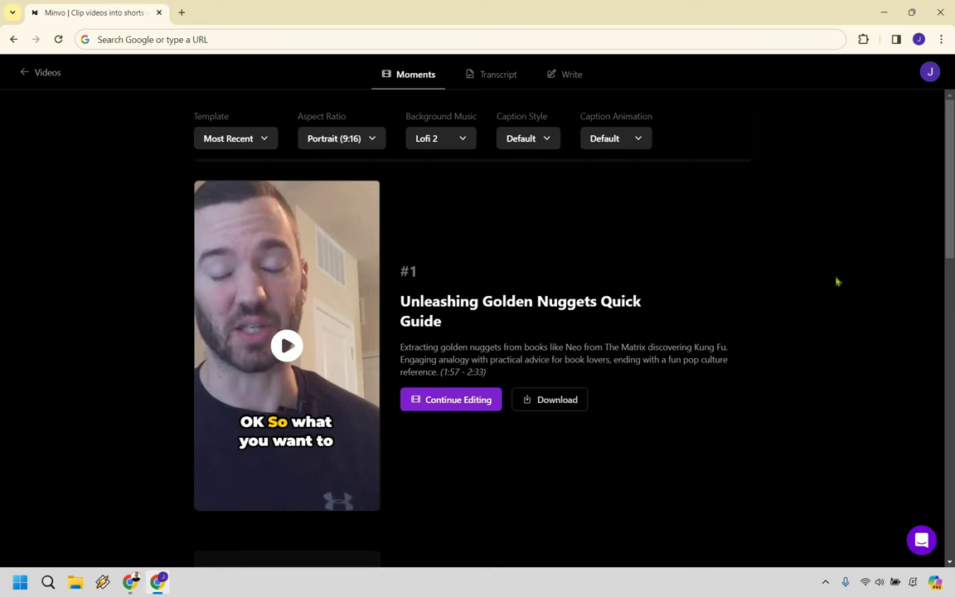
pyautogui.moveTo(365, 359)
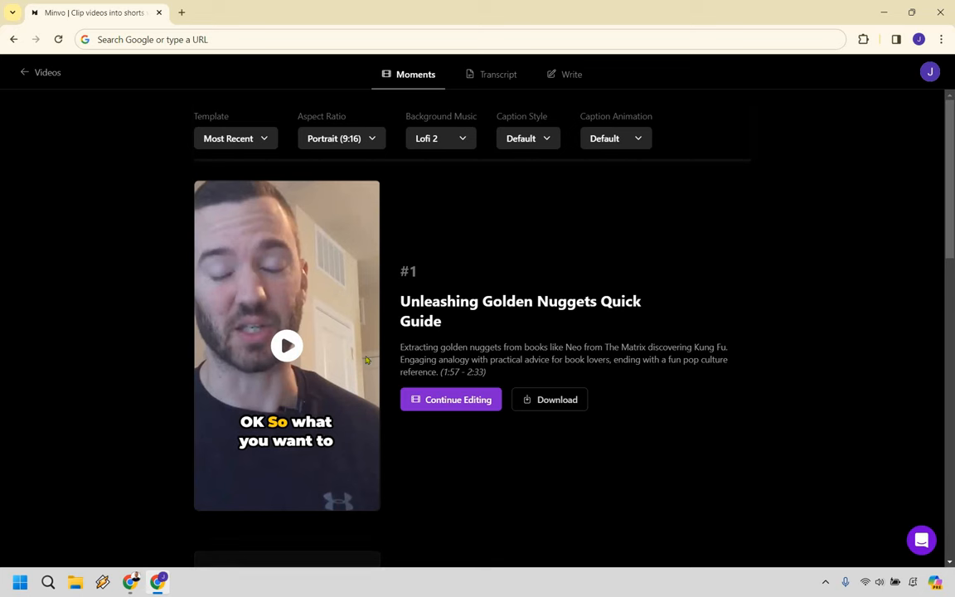
pyautogui.click(286, 345)
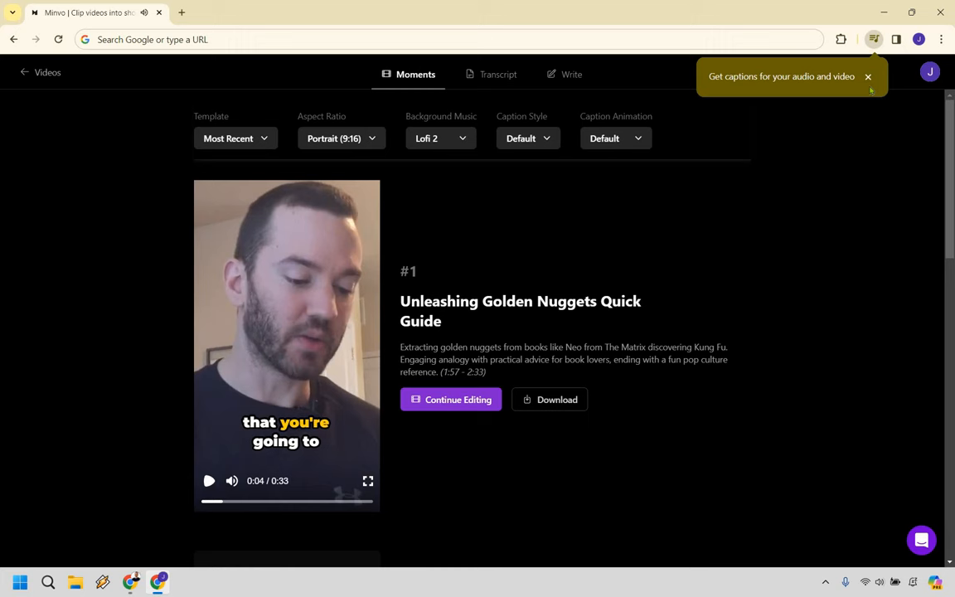
pyautogui.click(867, 76)
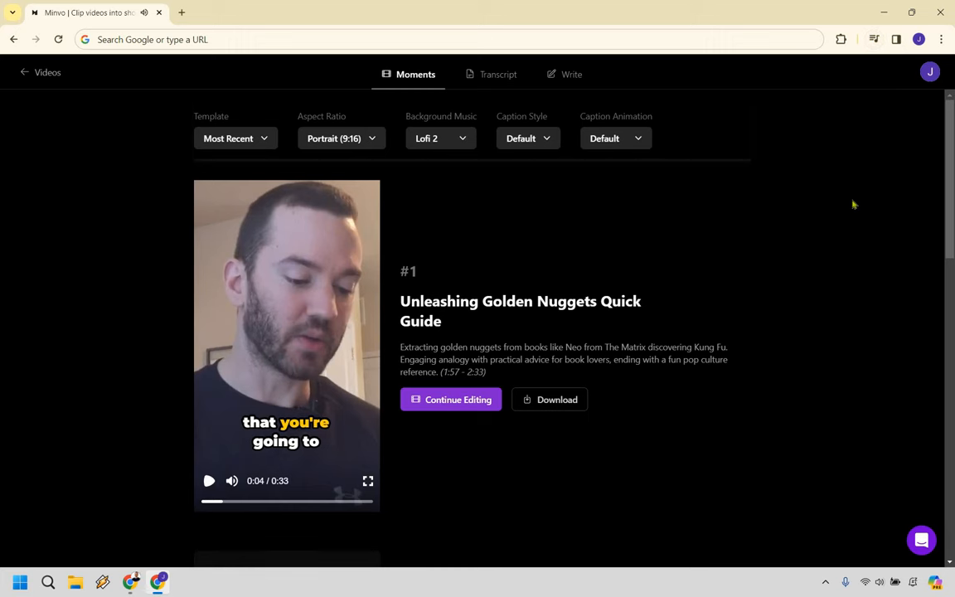
pyautogui.scroll(-3)
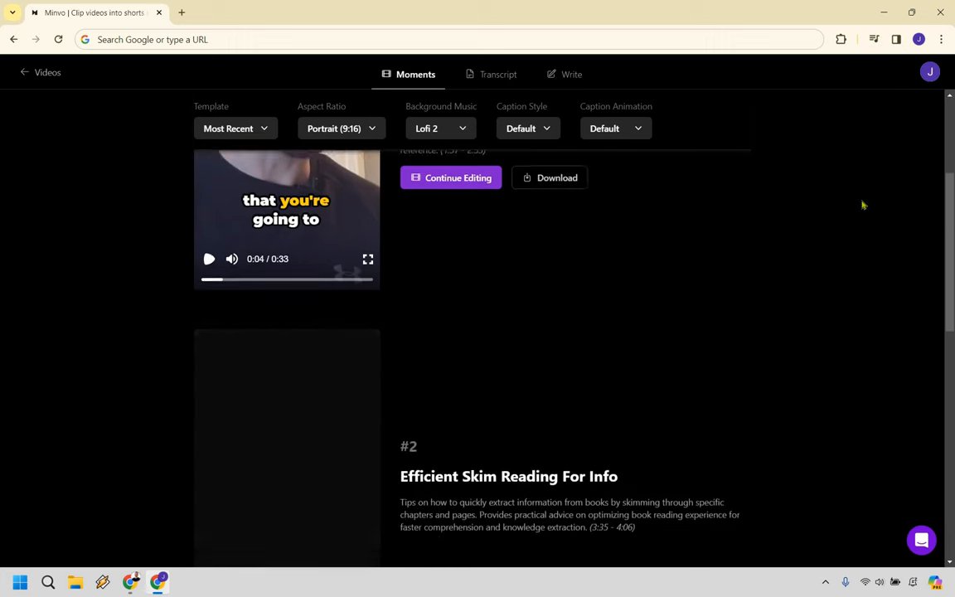
# Step: Play and pause the #2 'Efficient Skim Reading For Info' preview, then open it in the editor
pyautogui.scroll(-3)
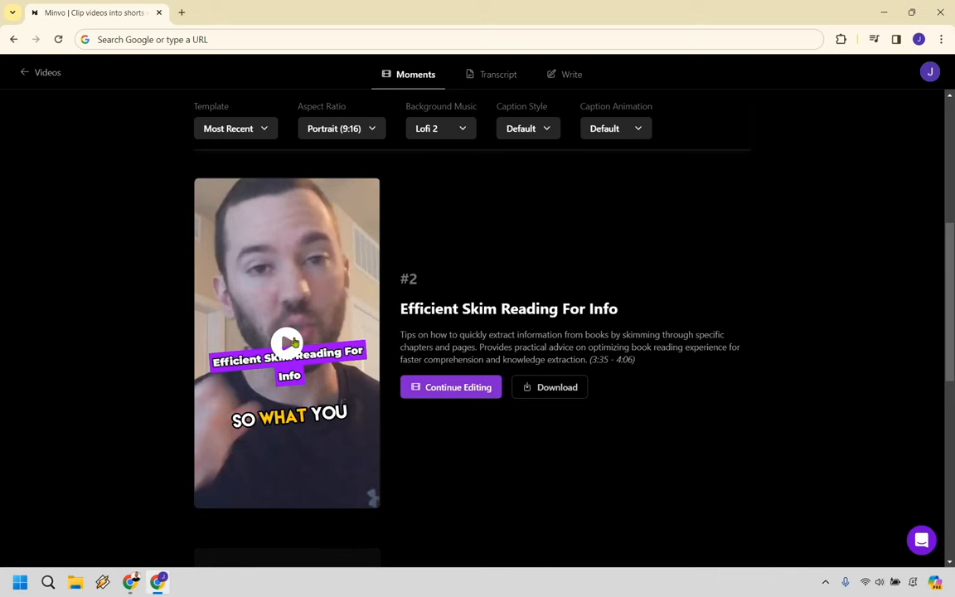
pyautogui.click(286, 340)
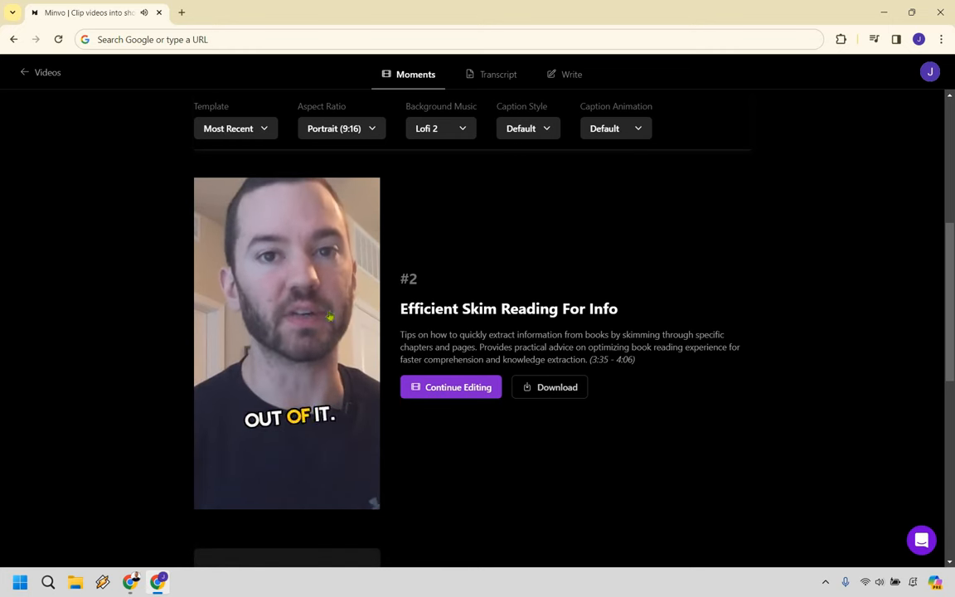
pyautogui.click(286, 342)
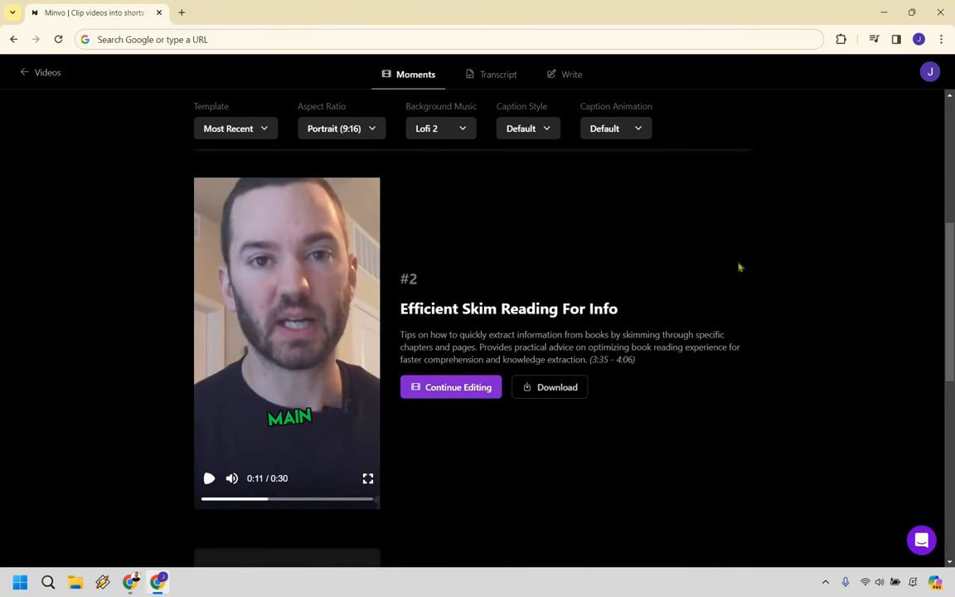
pyautogui.moveTo(737, 266)
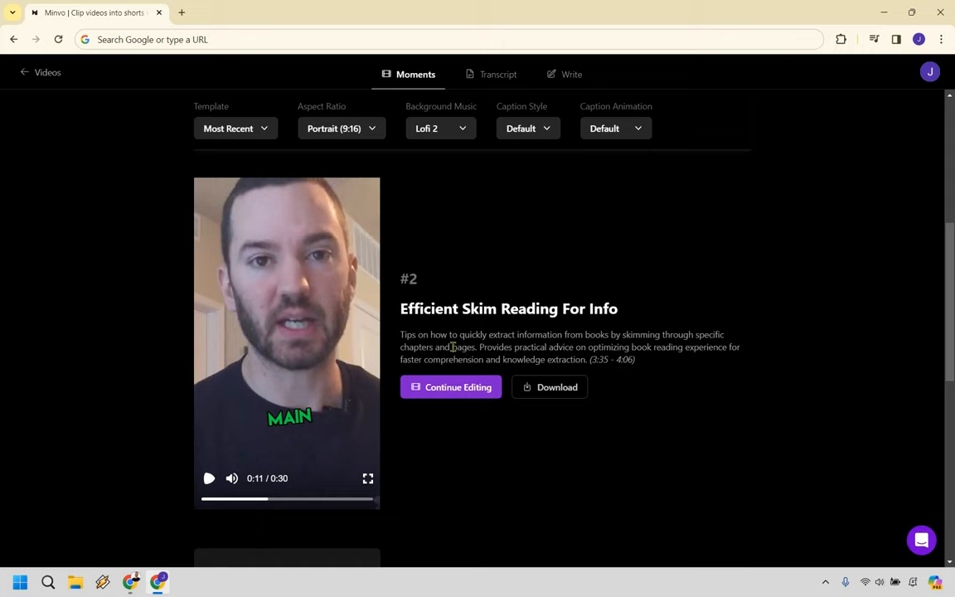
pyautogui.click(451, 386)
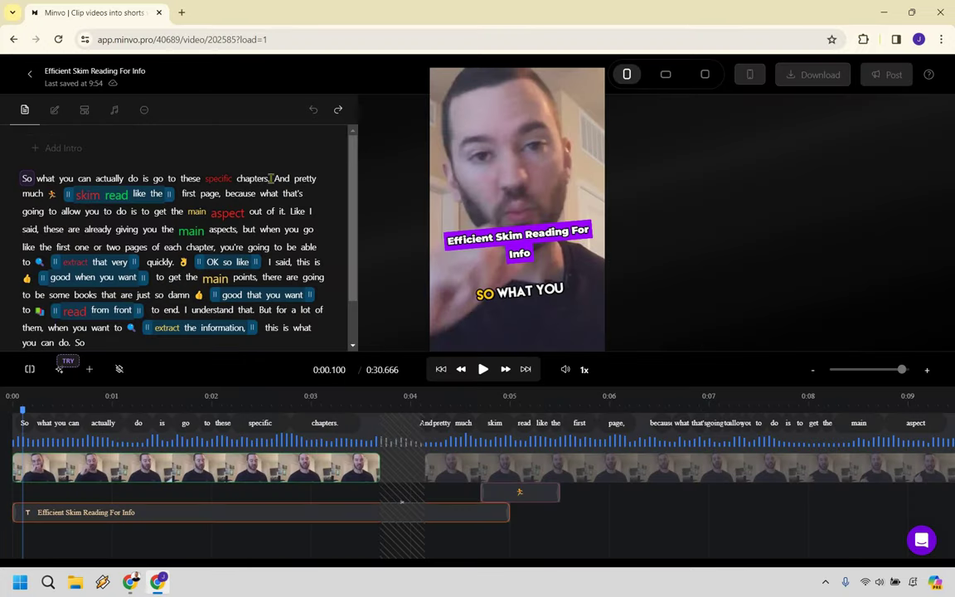
# Step: Strike out the opening sentence and the repeated 'Like I said' passage in the transcript
pyautogui.moveTo(23, 178); pyautogui.dragTo(269, 178)
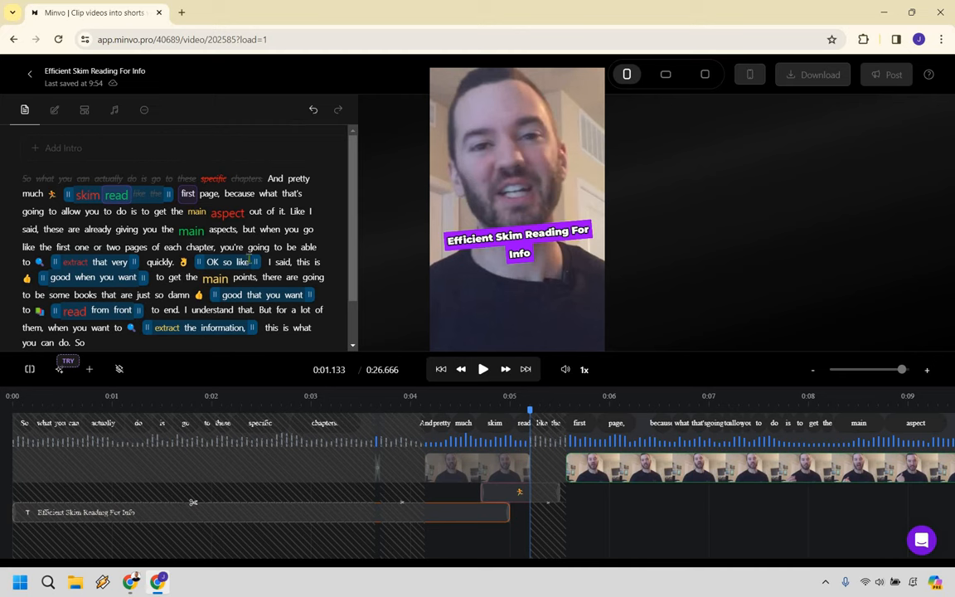
pyautogui.moveTo(285, 236)
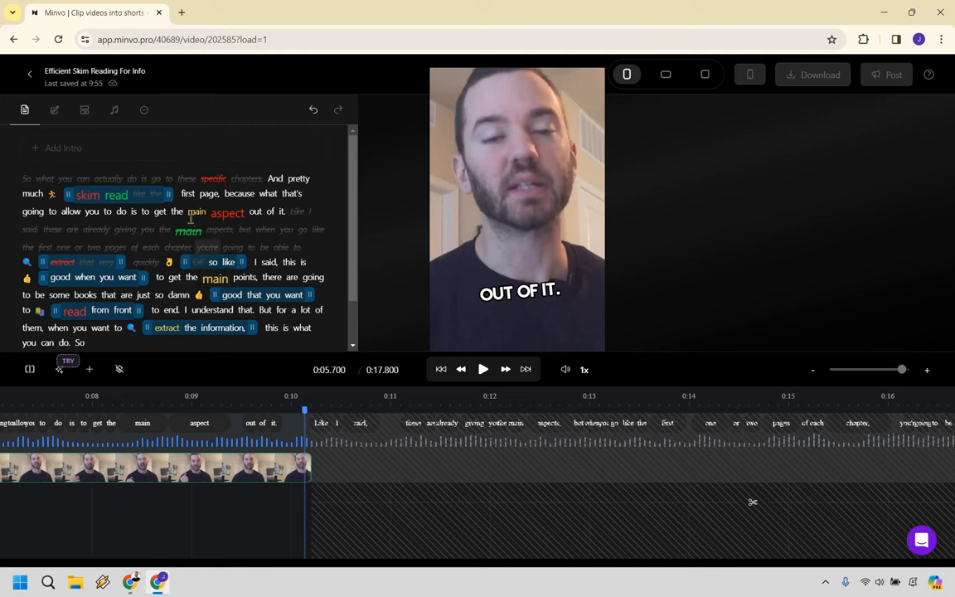
pyautogui.scroll(-3)
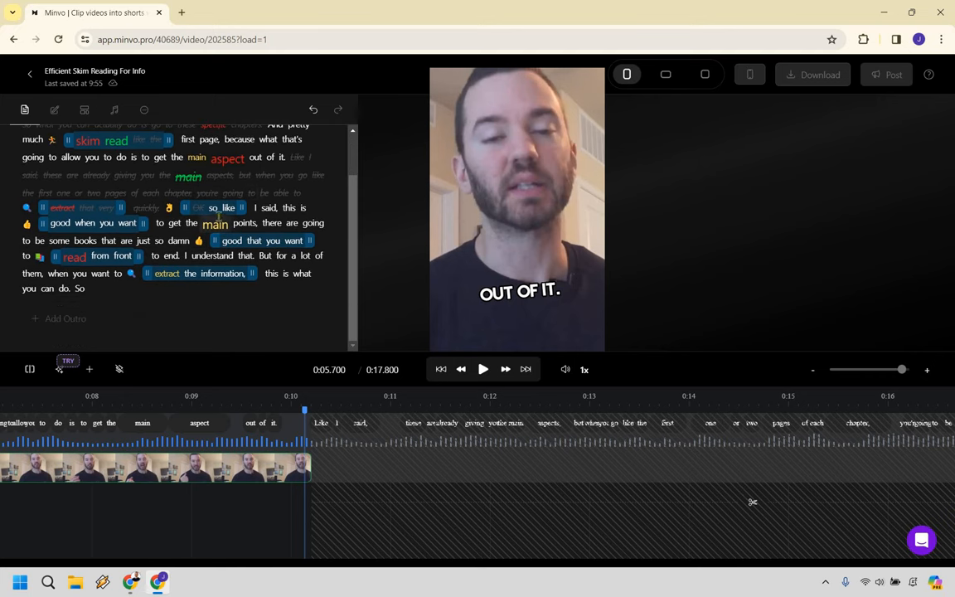
pyautogui.scroll(3)
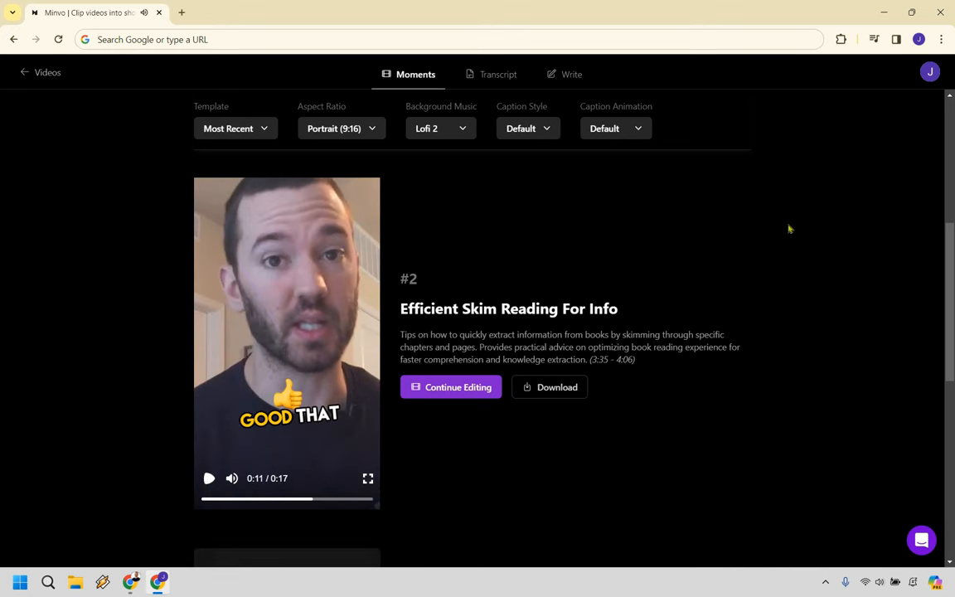
pyautogui.moveTo(370, 129)
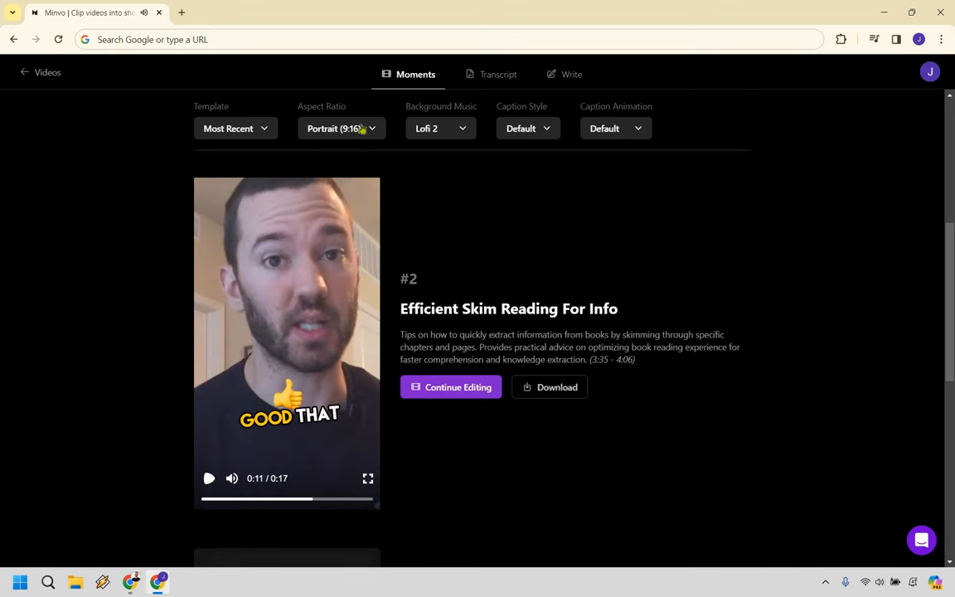
# Step: Keep the portrait aspect ratio and check the background music options
pyautogui.click(341, 128)
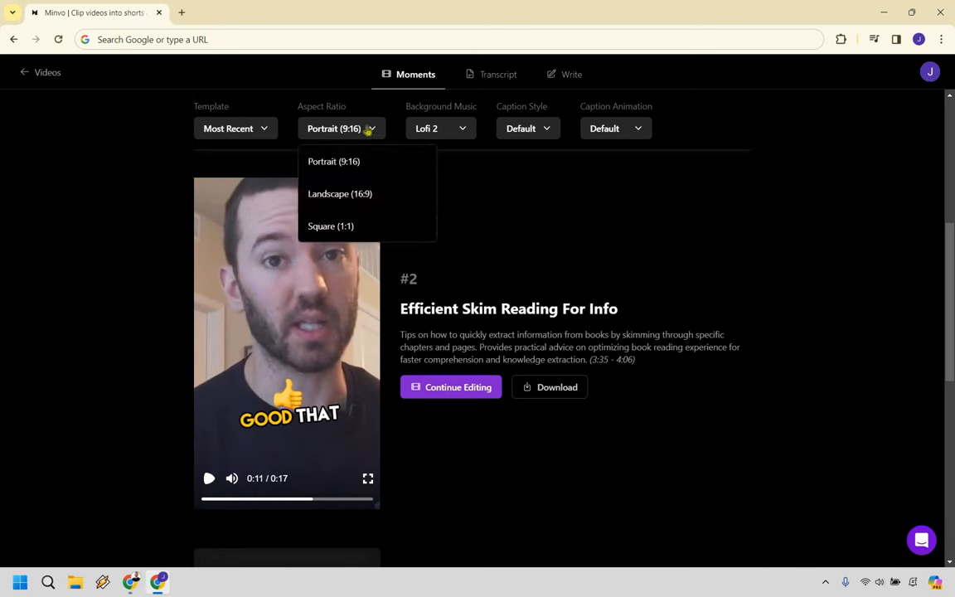
pyautogui.click(333, 161)
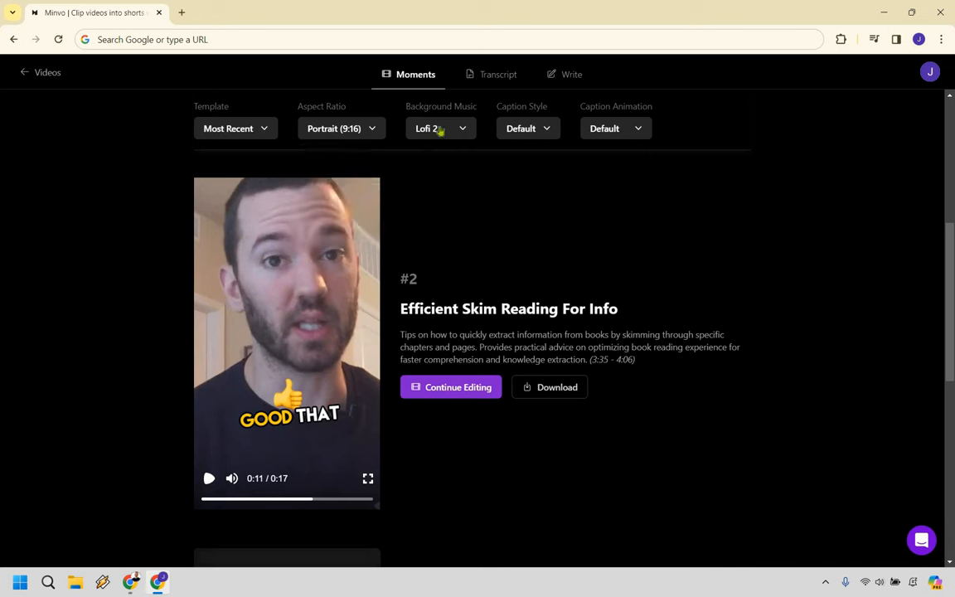
pyautogui.click(440, 129)
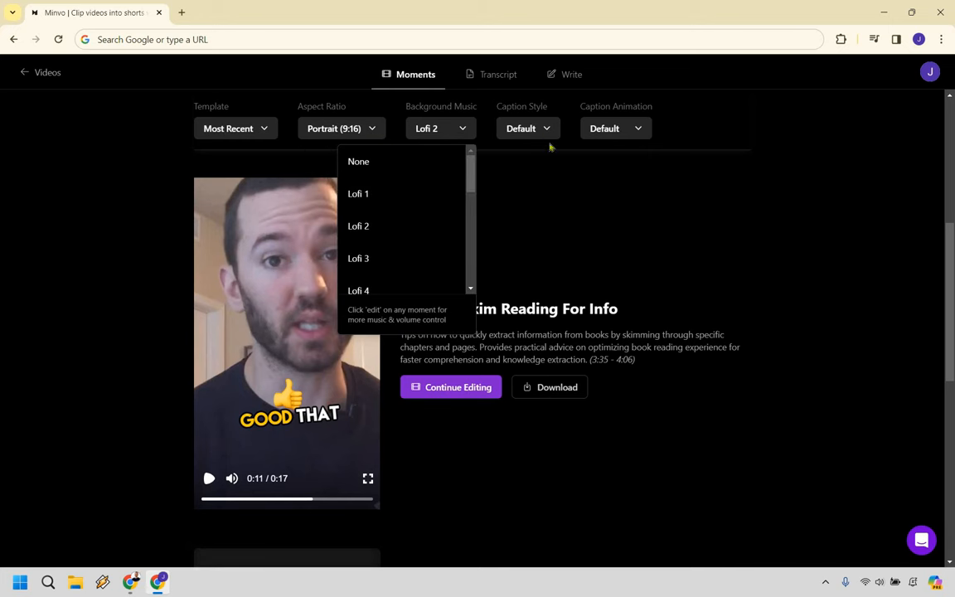
# Step: Set caption style to Captions 5 and caption animation to Fade, after trying Pop and Slide
pyautogui.click(527, 128)
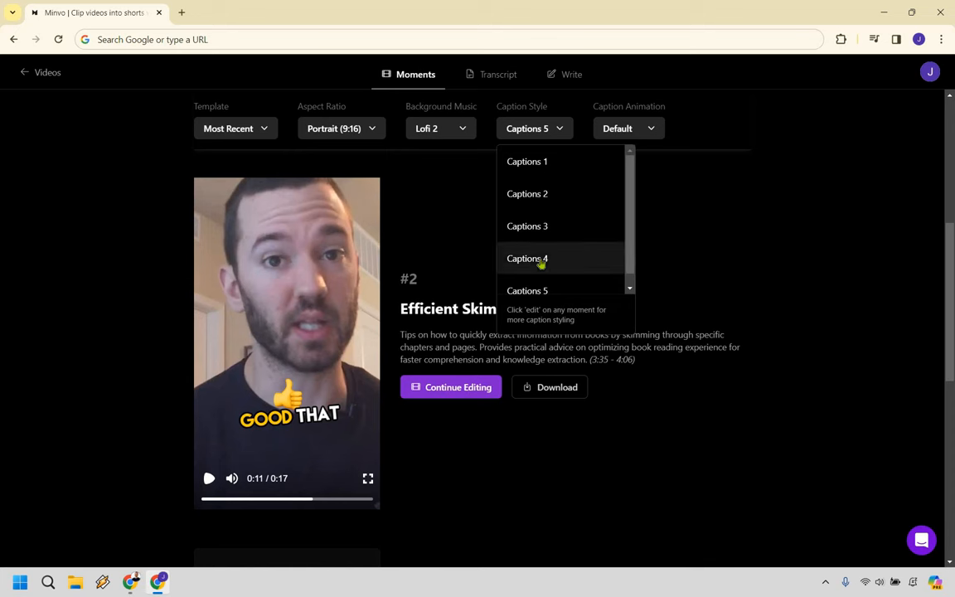
pyautogui.moveTo(598, 319)
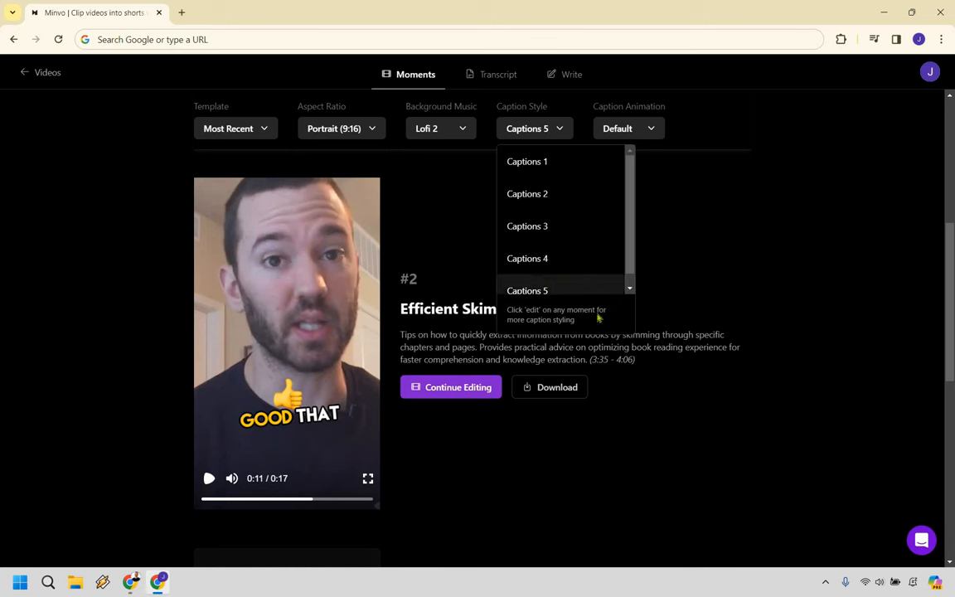
pyautogui.moveTo(546, 291)
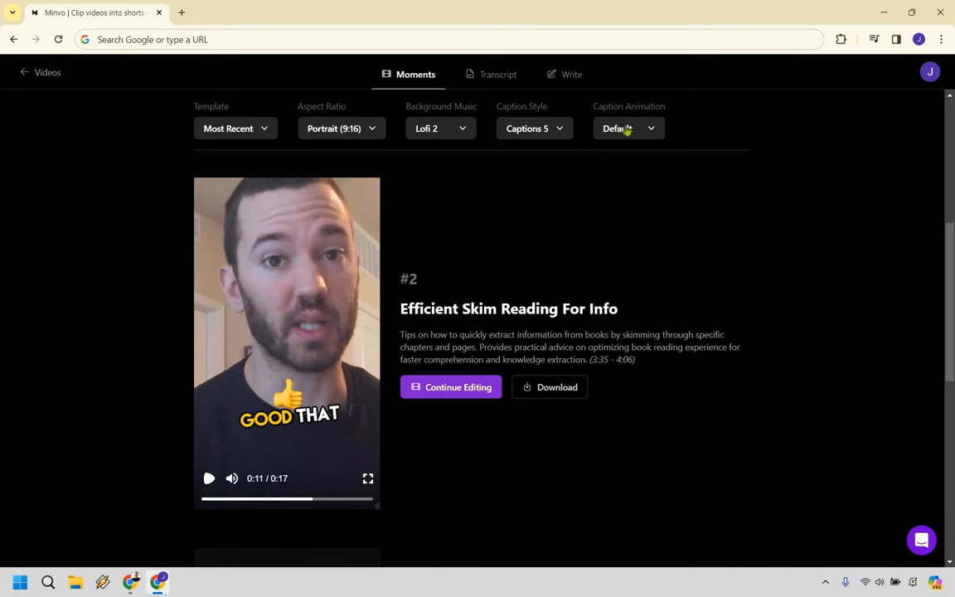
pyautogui.click(628, 128)
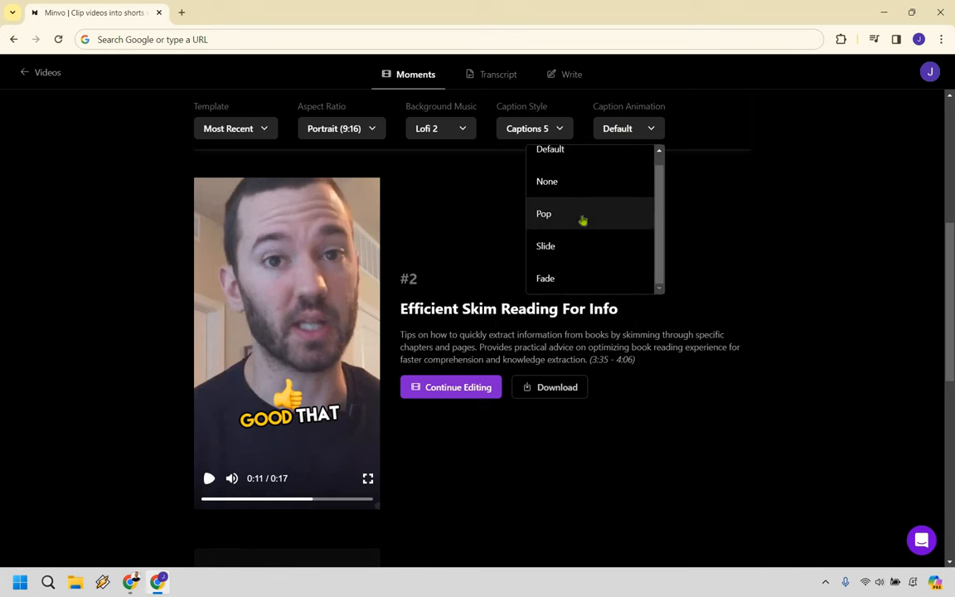
pyautogui.click(544, 213)
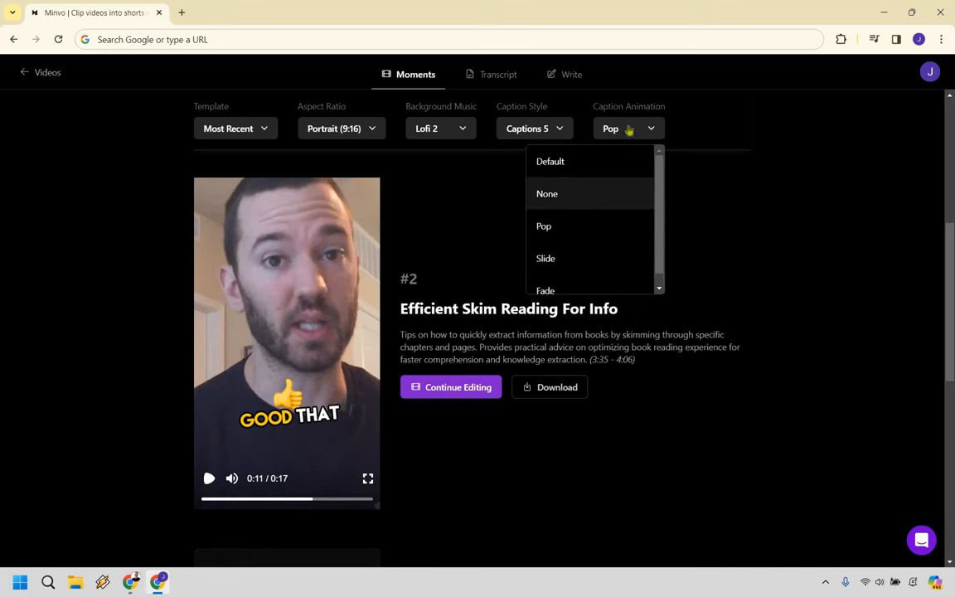
pyautogui.click(546, 258)
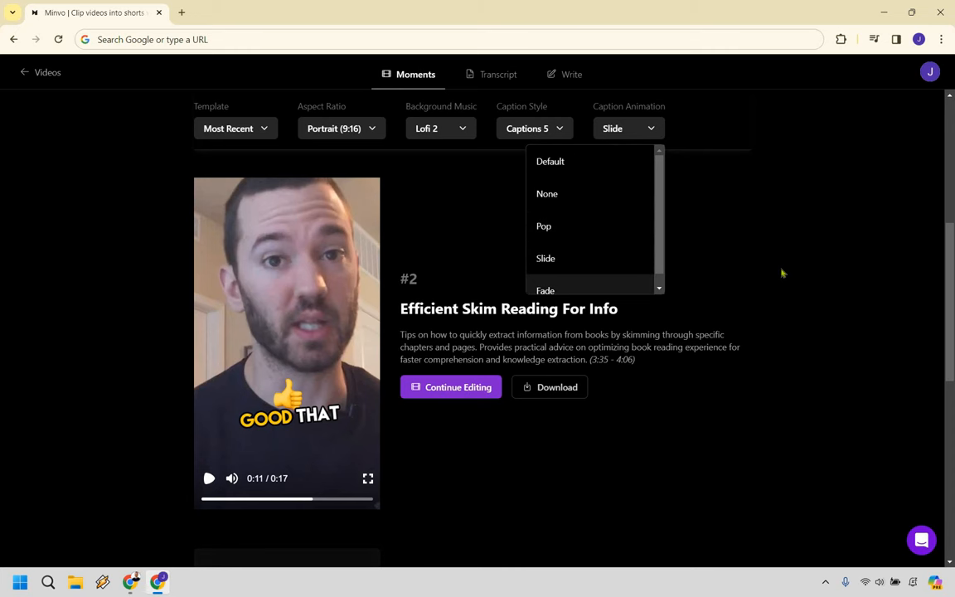
pyautogui.click(544, 289)
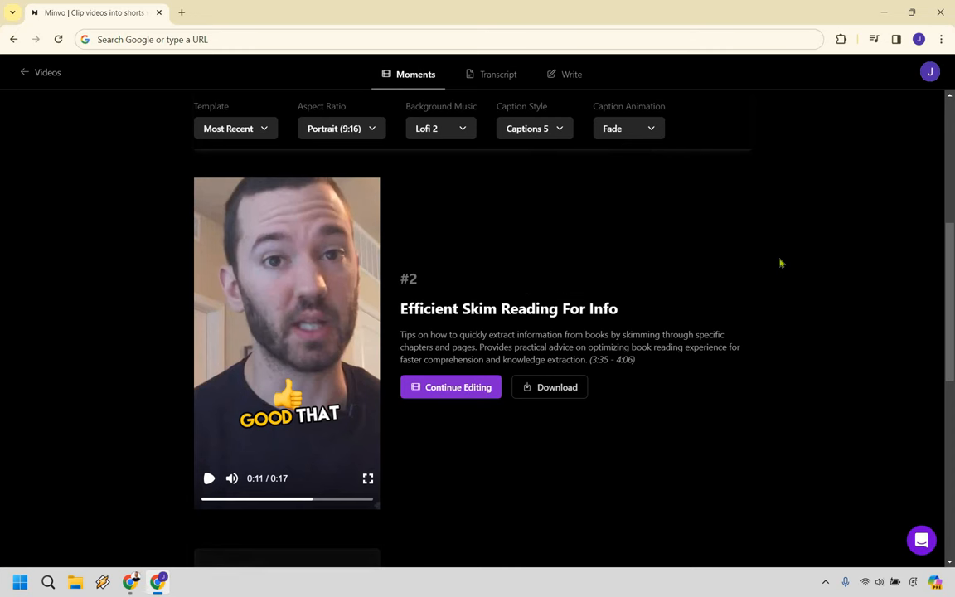
pyautogui.moveTo(507, 389)
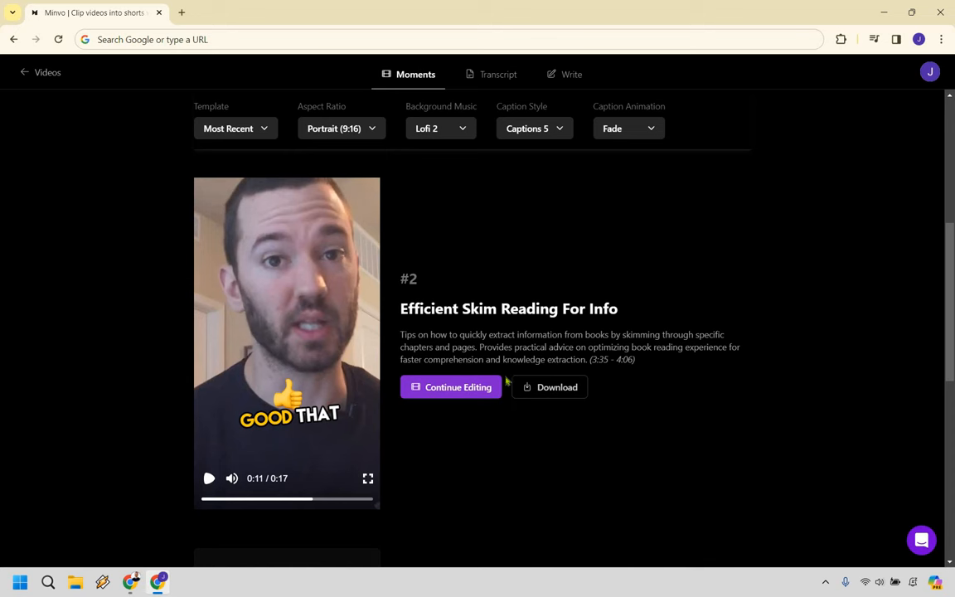
pyautogui.moveTo(728, 384)
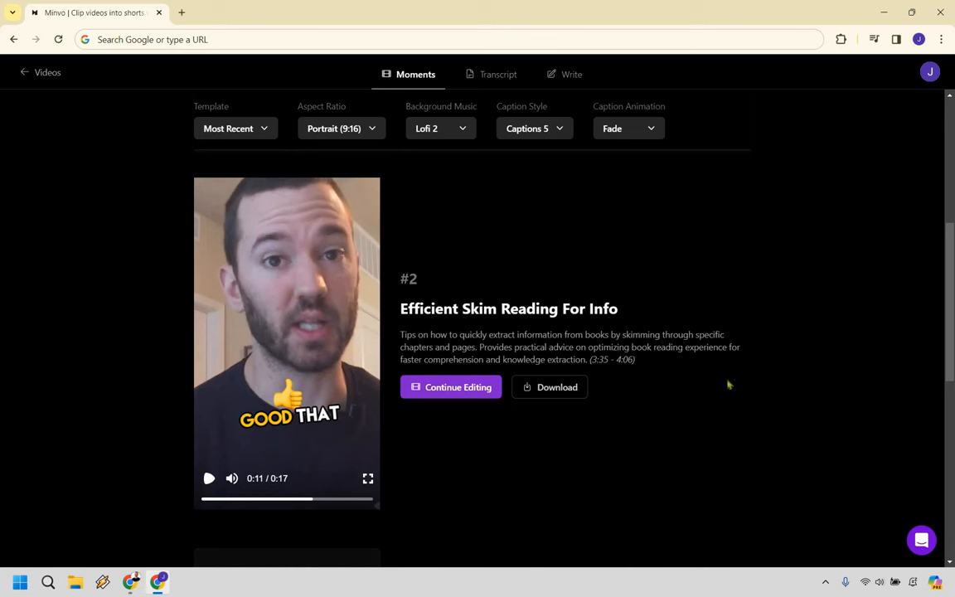